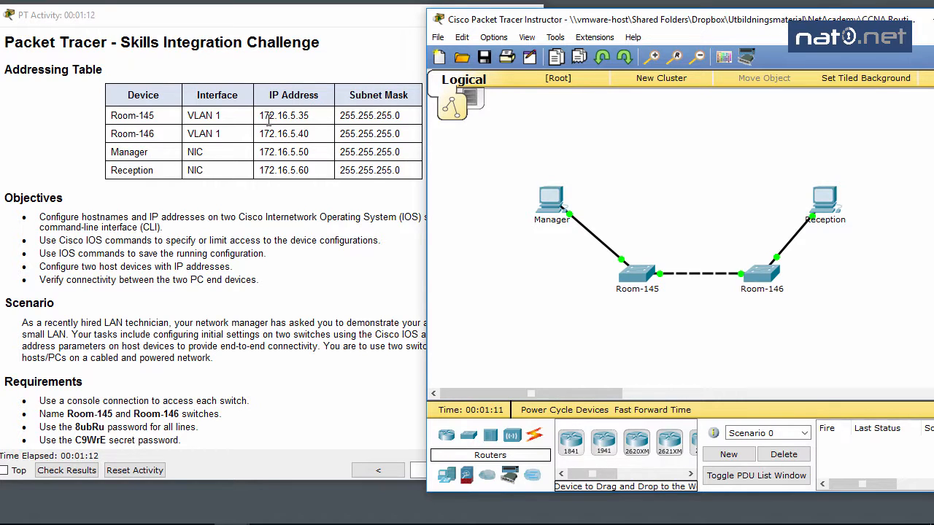
pyautogui.moveTo(368, 230)
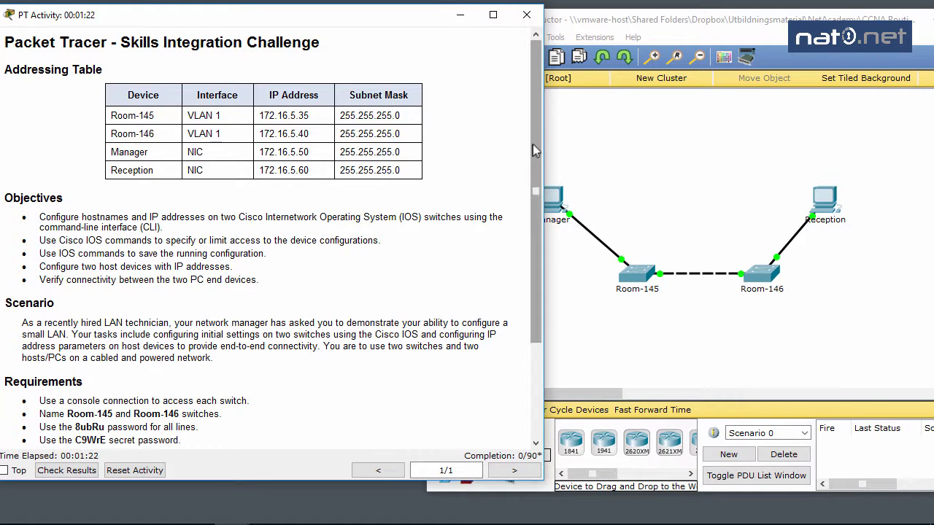
# Reach the Manager PC's IP Configuration tool from its Desktop
pyautogui.scroll(-3)
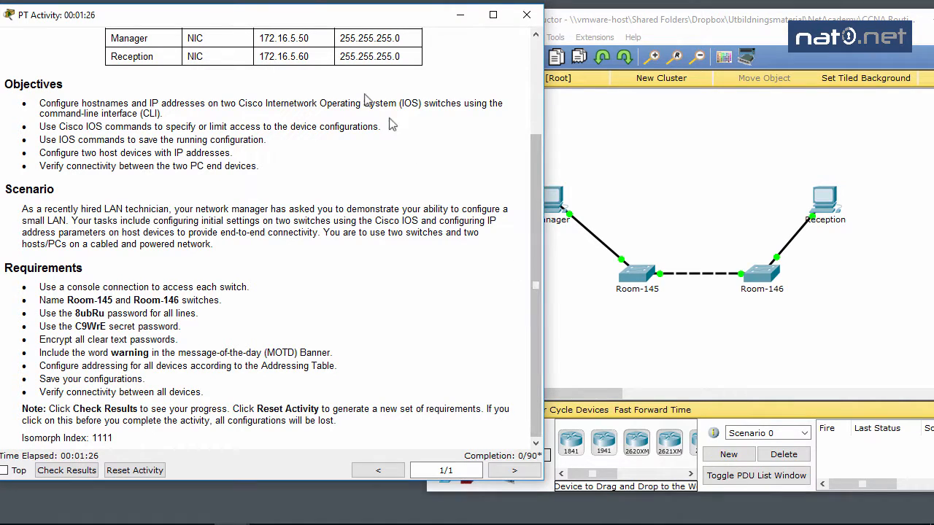
pyautogui.moveTo(263, 309)
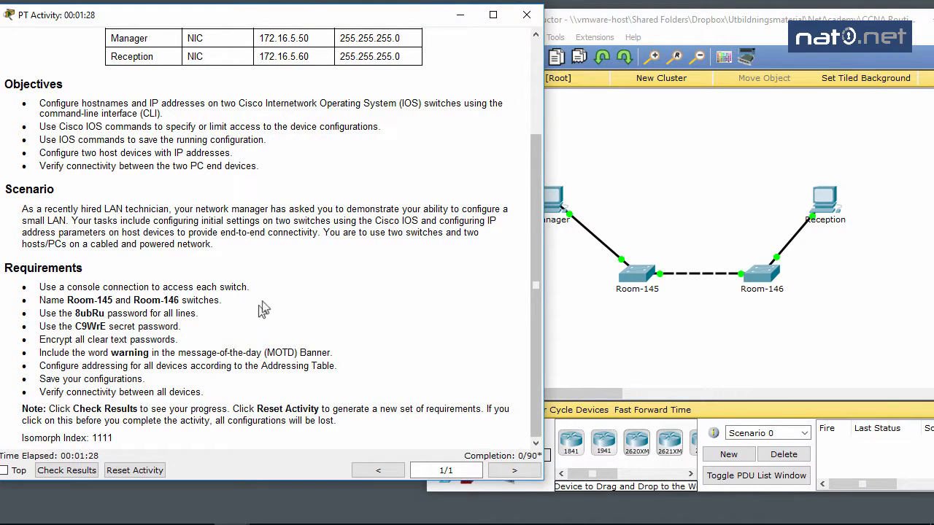
pyautogui.moveTo(277, 285)
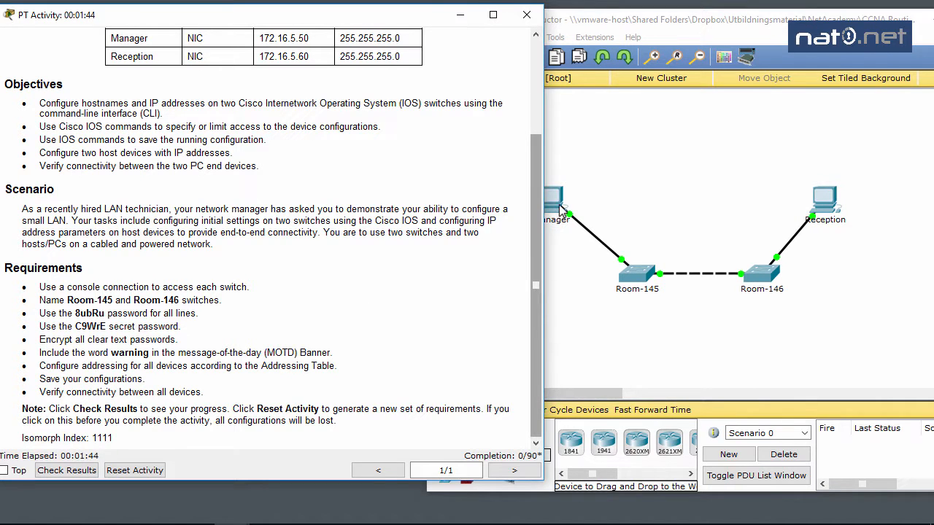
pyautogui.doubleClick(553, 204)
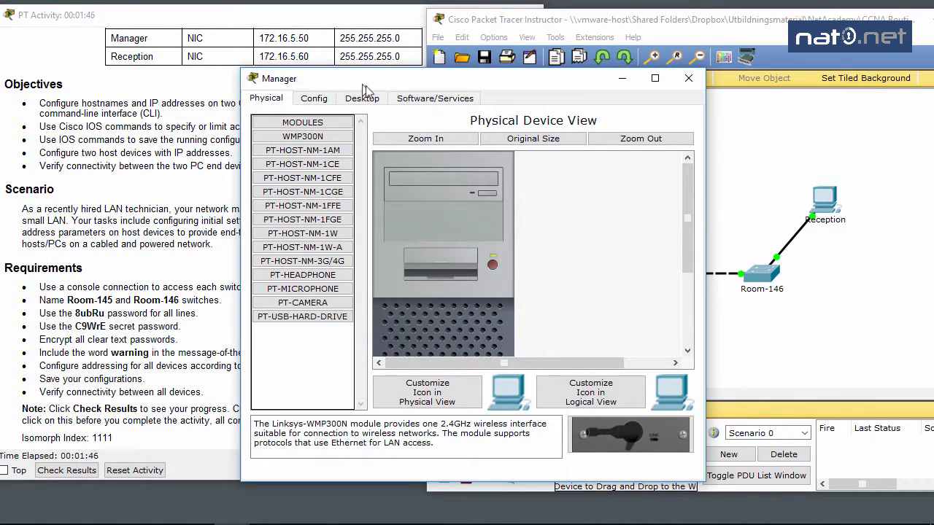
pyautogui.moveTo(178, 82)
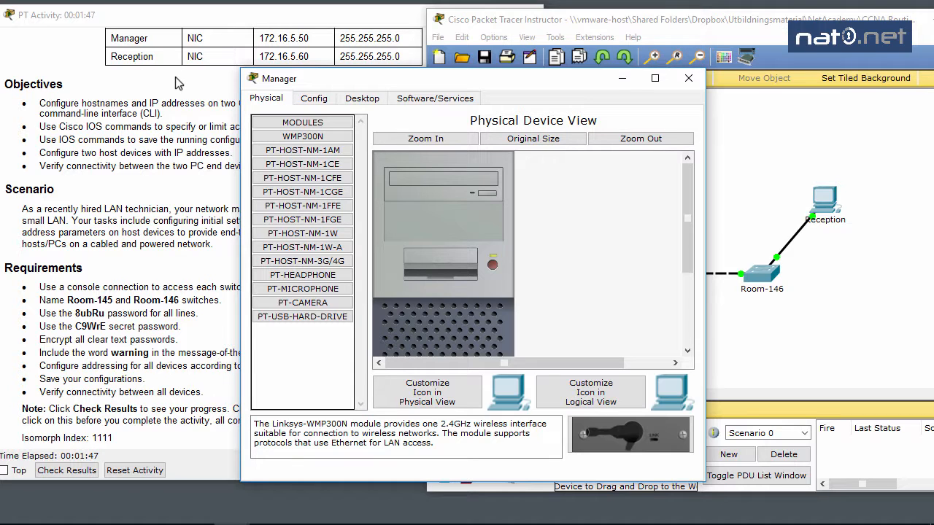
pyautogui.click(435, 98)
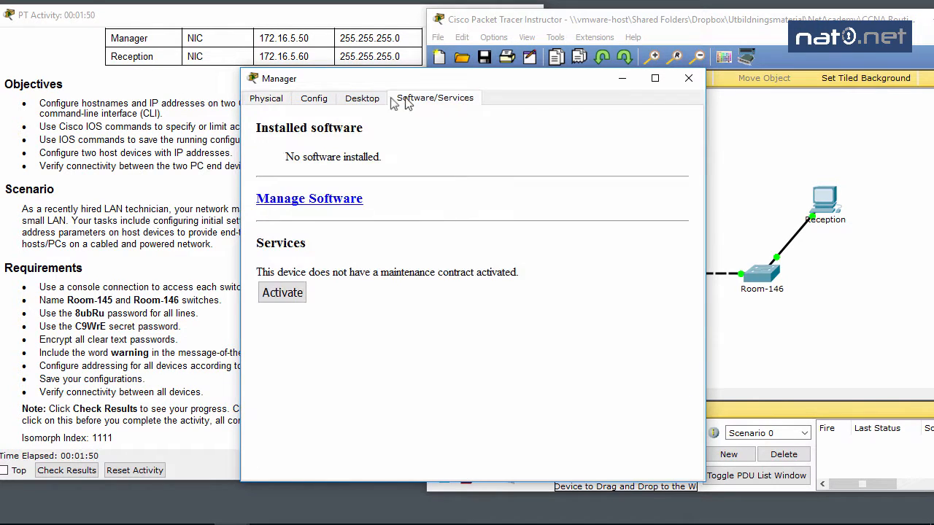
pyautogui.click(361, 98)
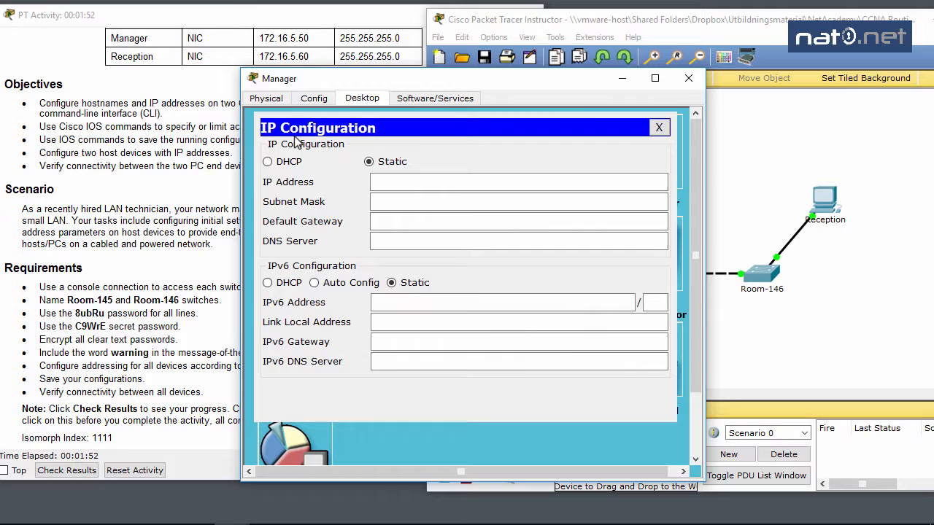
# Assign Manager the static address 172.16.5.50 with mask 255.255.255.0
pyautogui.click(518, 181)
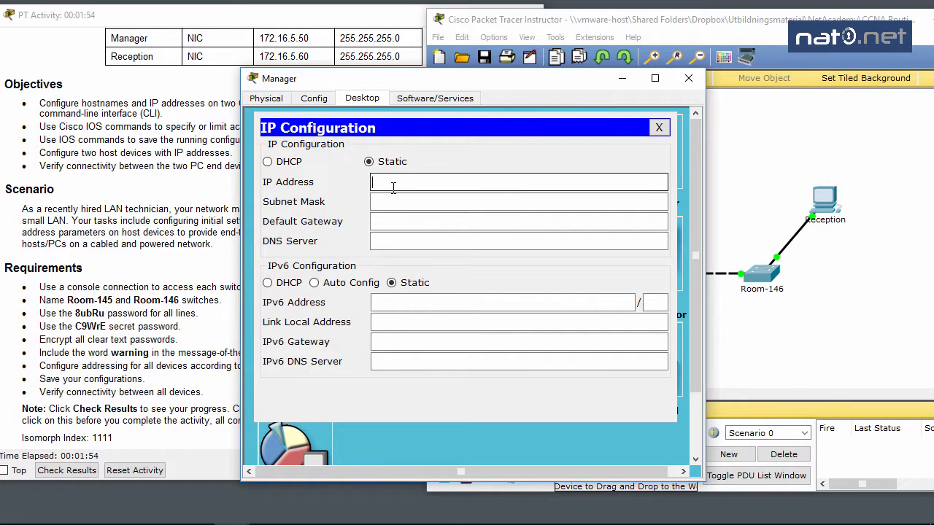
pyautogui.write('172.16.')
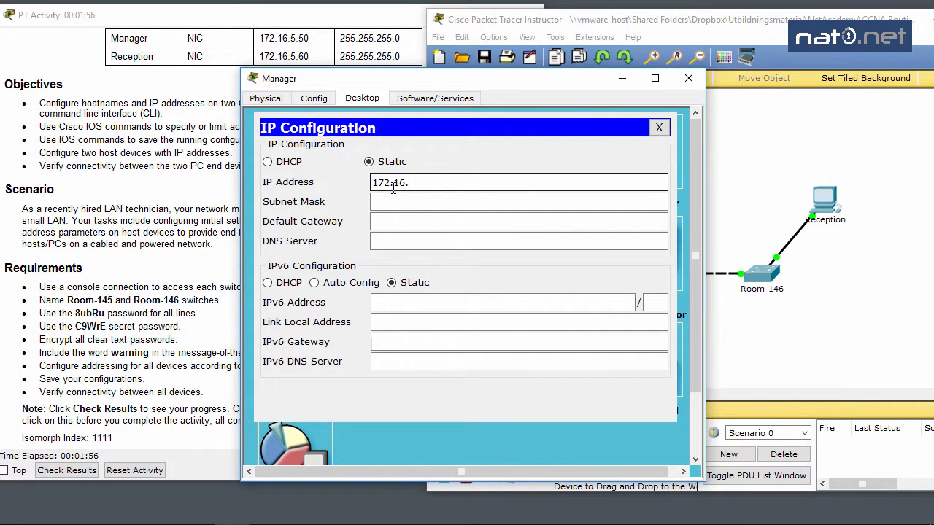
pyautogui.write('255.255.255.0')
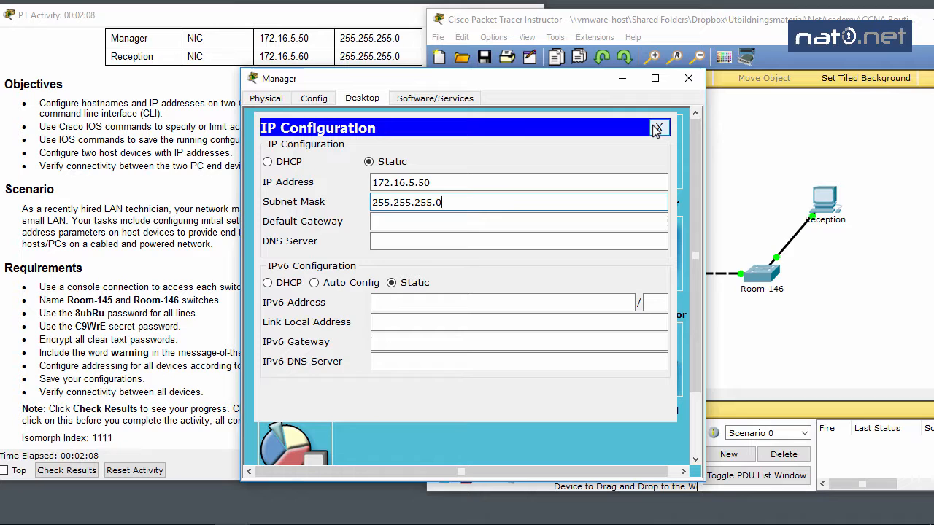
pyautogui.click(658, 129)
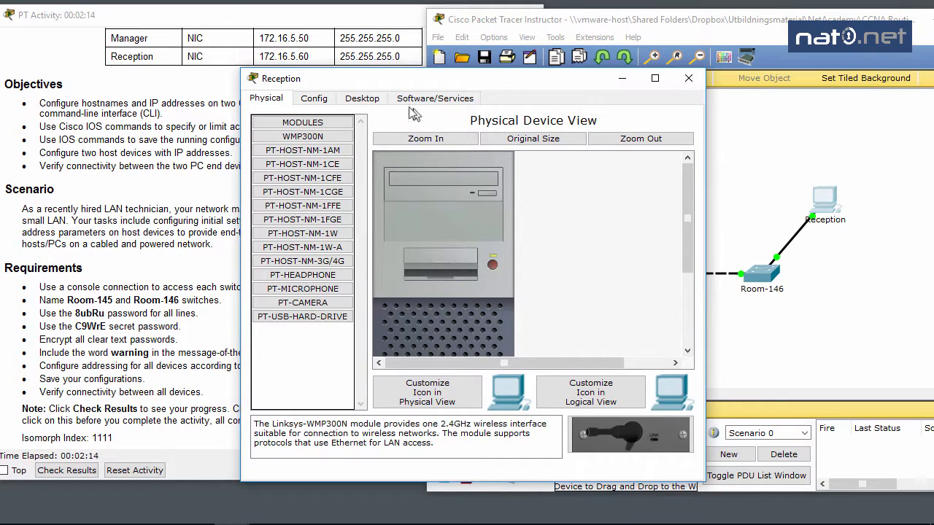
# Assign Reception the static address 172.16.5.60 with mask 255.255.255.0
pyautogui.click(313, 98)
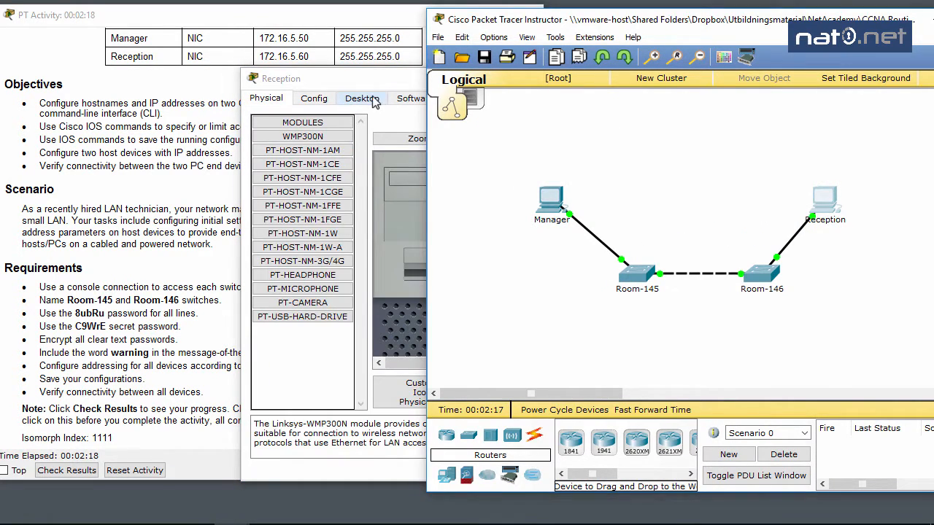
pyautogui.click(361, 97)
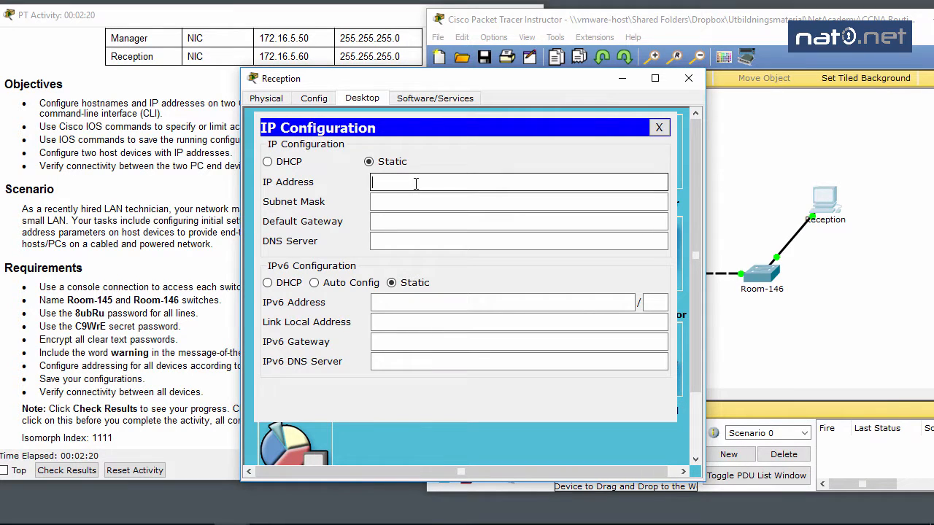
pyautogui.write('172.16.5')
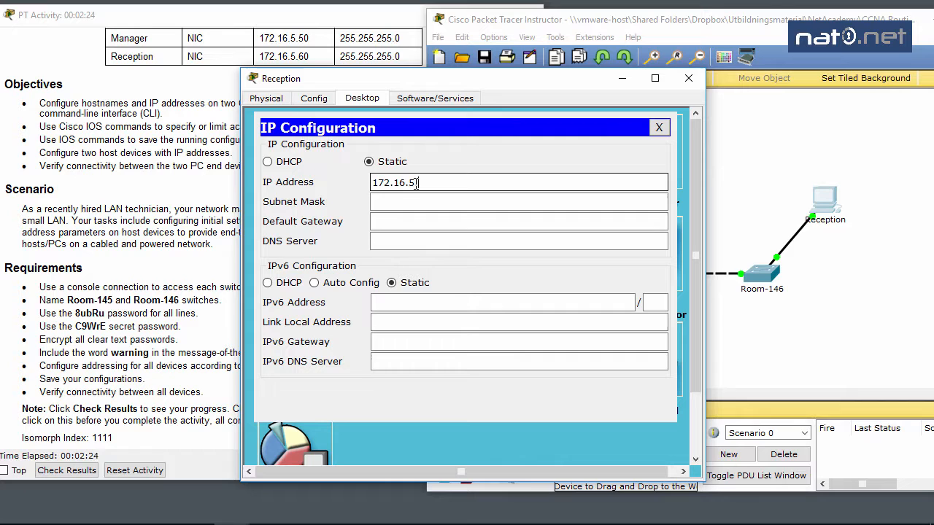
pyautogui.write('255.255.255.0')
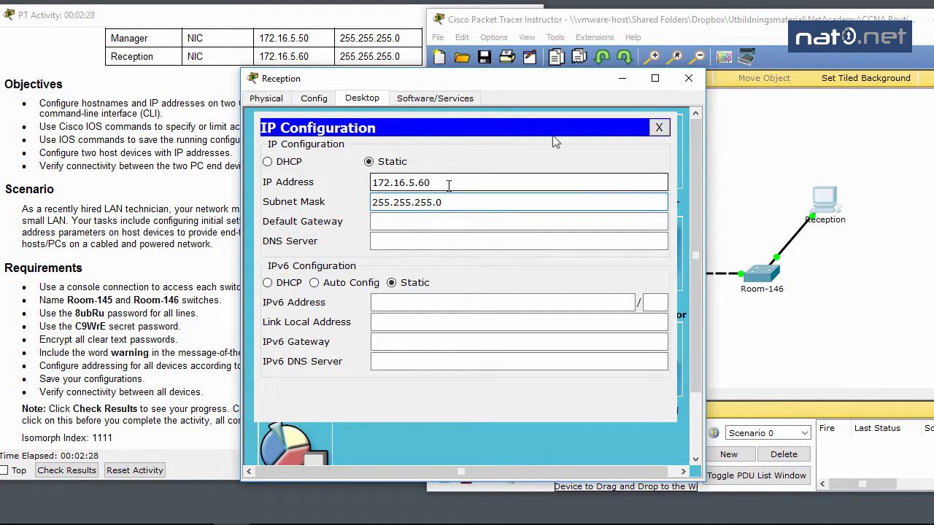
pyautogui.click(658, 128)
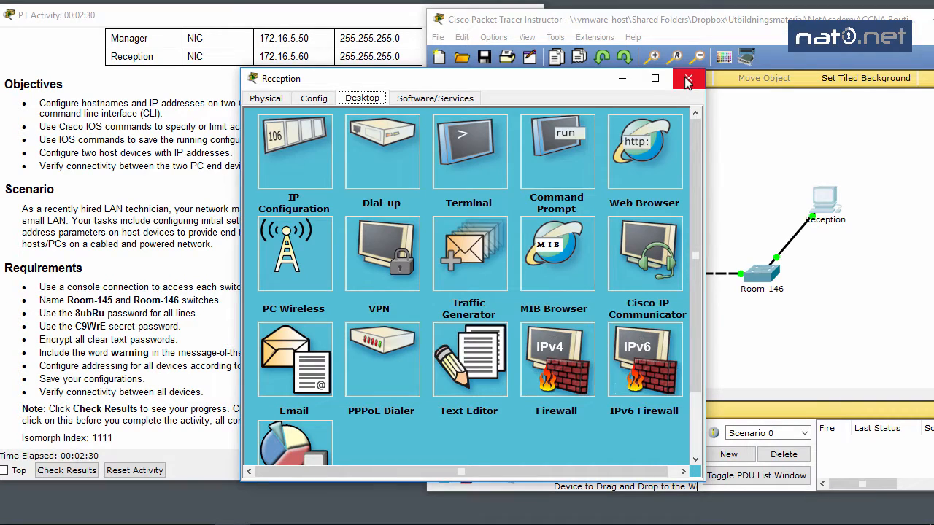
# Link the Manager PC's RS232 port to Room-145's console port with a console cable
pyautogui.click(686, 79)
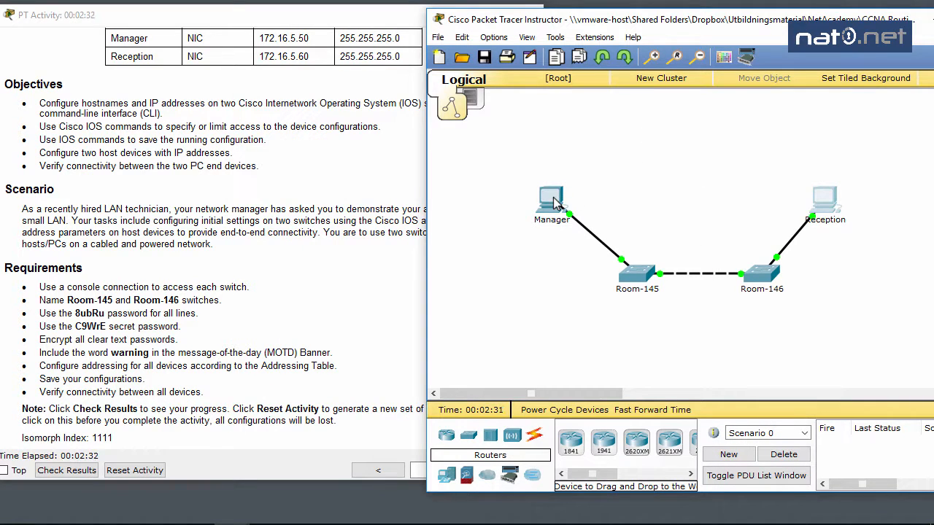
pyautogui.moveTo(569, 240)
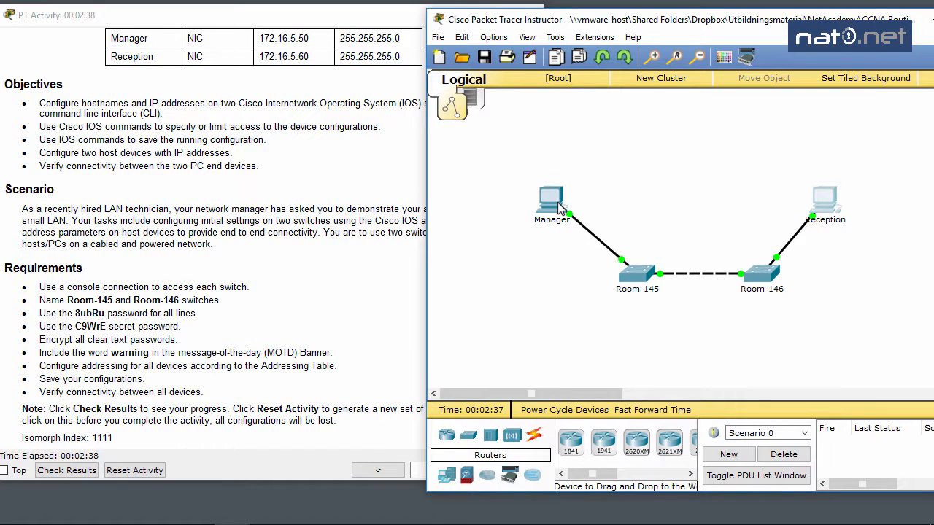
pyautogui.moveTo(582, 235)
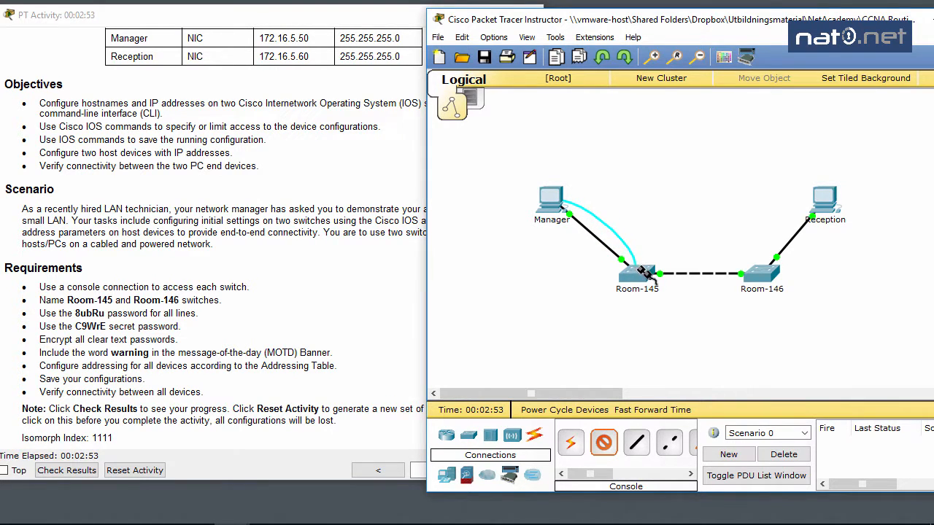
pyautogui.click(636, 276)
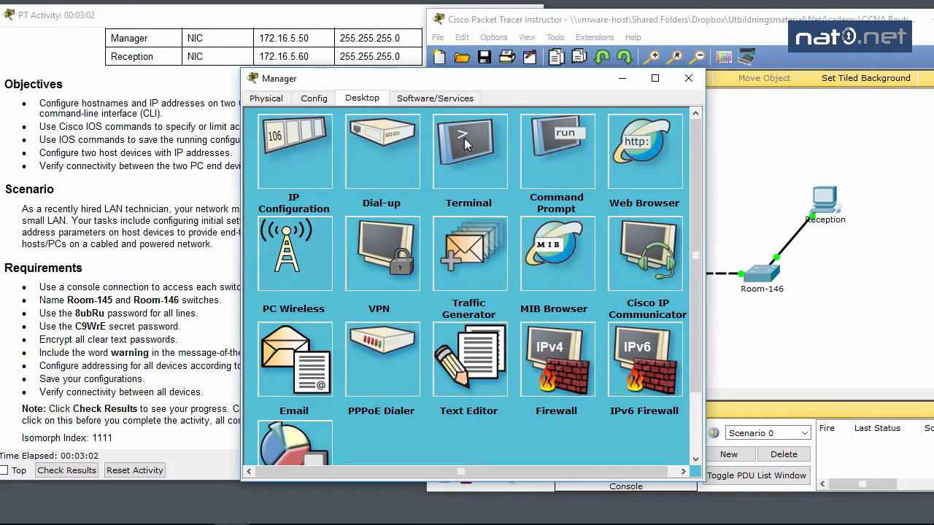
# From the Manager terminal, enter global config and name the switch Room-145
pyautogui.click(468, 150)
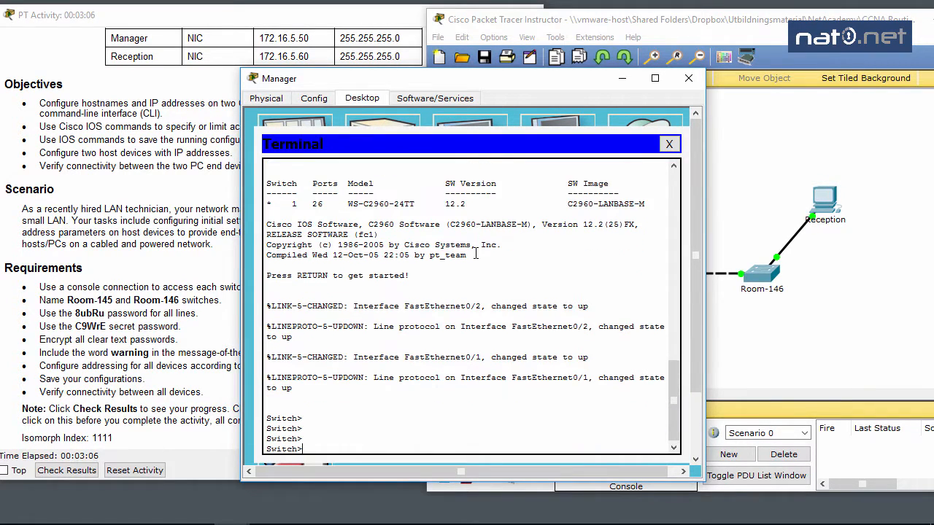
pyautogui.write('conf t')
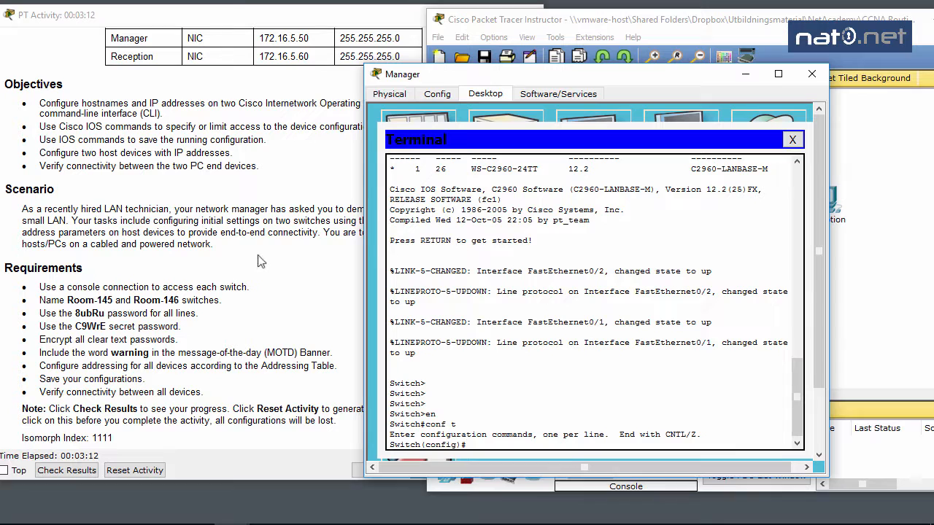
pyautogui.moveTo(595, 29)
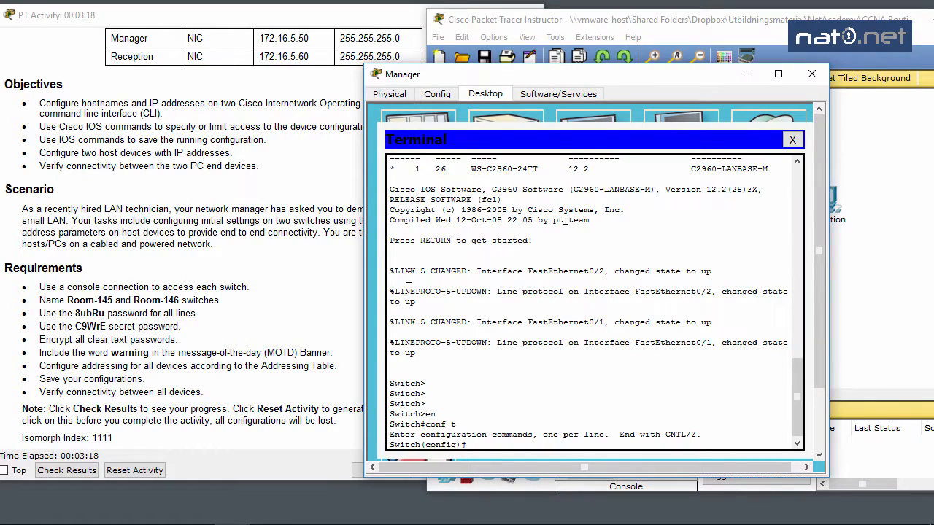
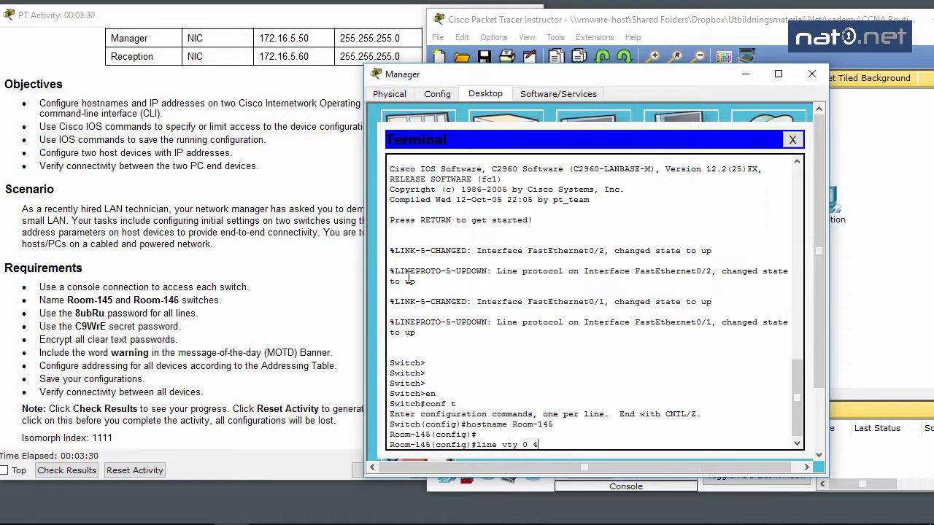
pyautogui.press('enter')
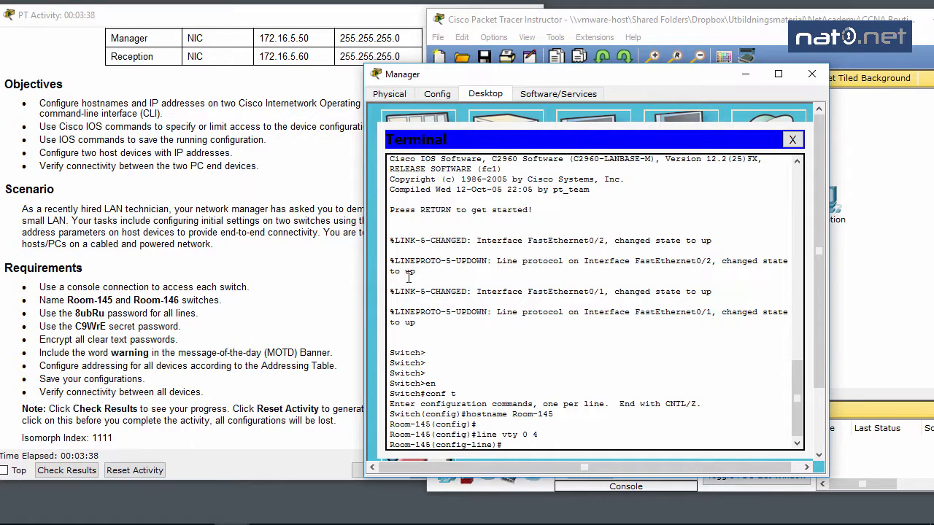
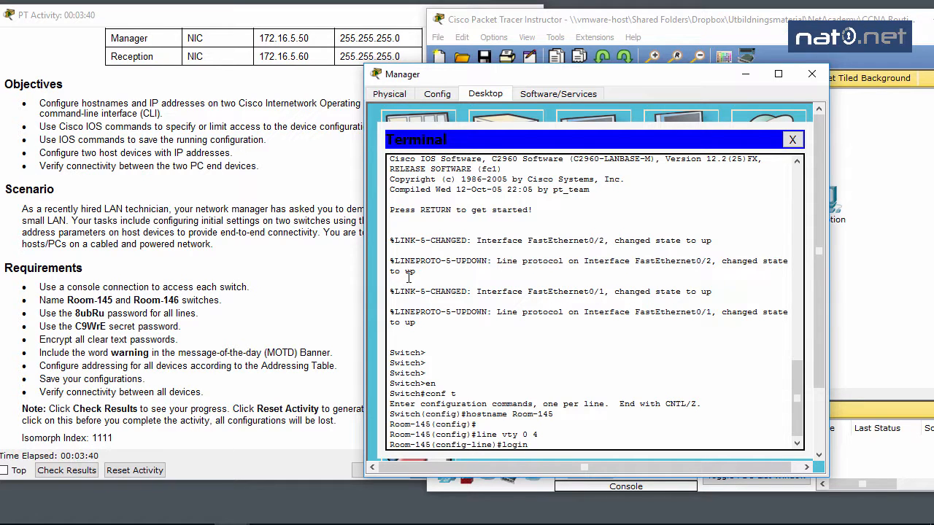
pyautogui.press('enter')
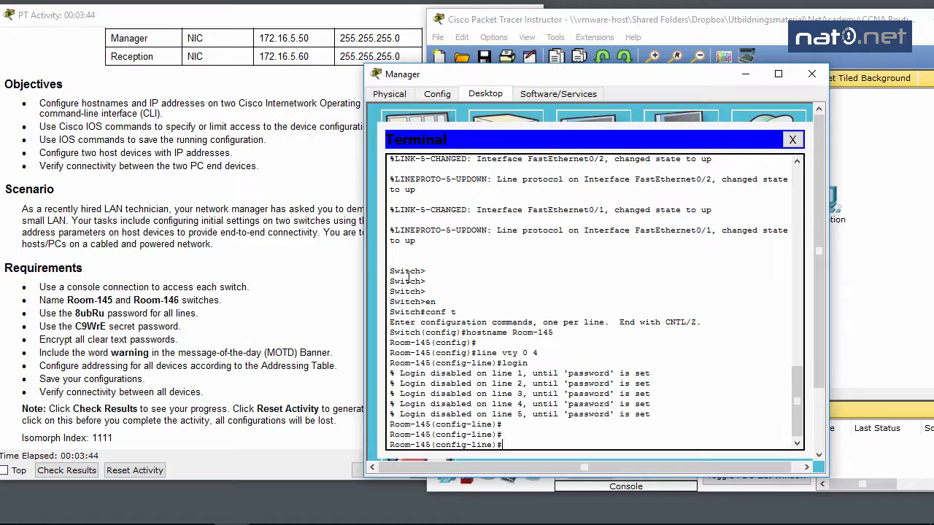
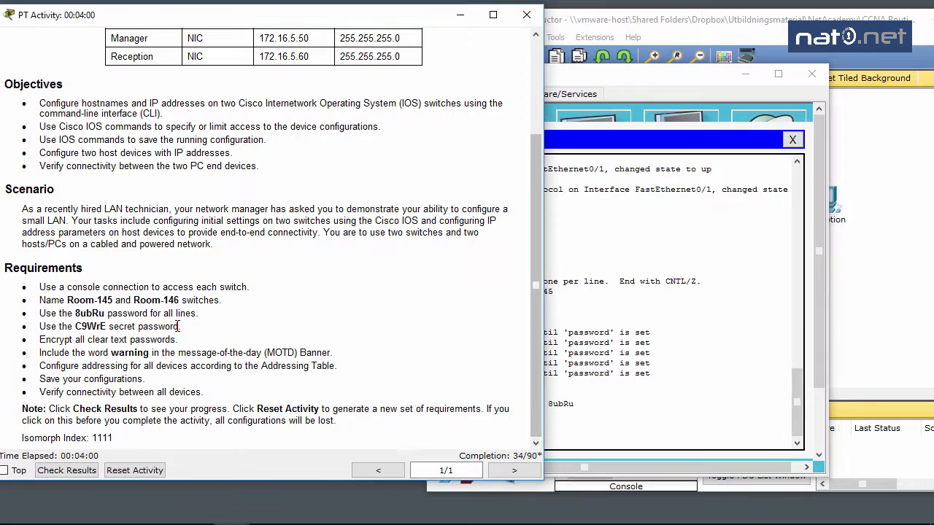
pyautogui.tripleClick(110, 327)
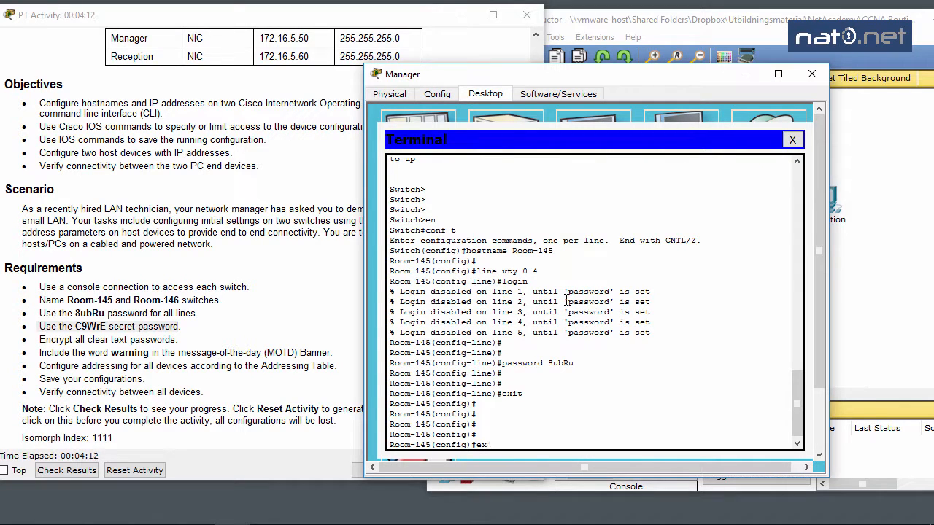
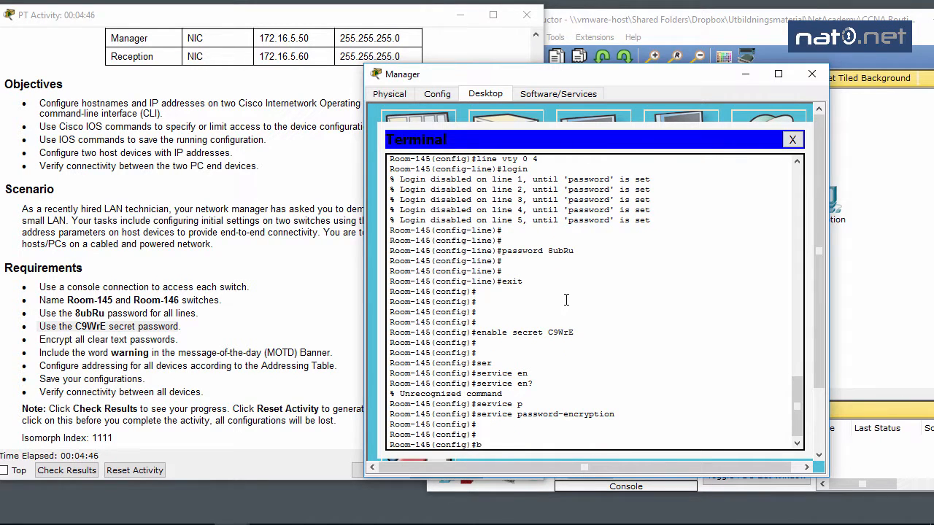
# Add the banner motd 'blabla warning blabla' delimited with !
pyautogui.write('banner motd')
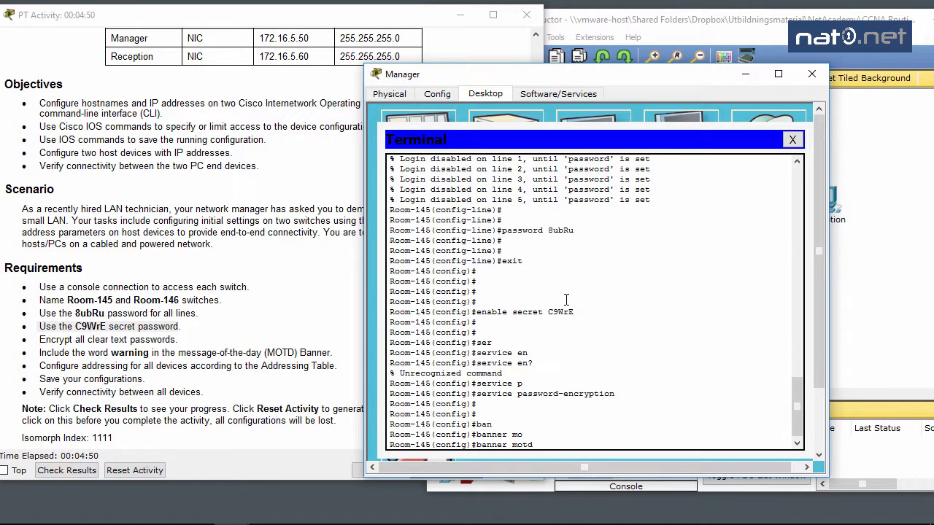
pyautogui.write('!')
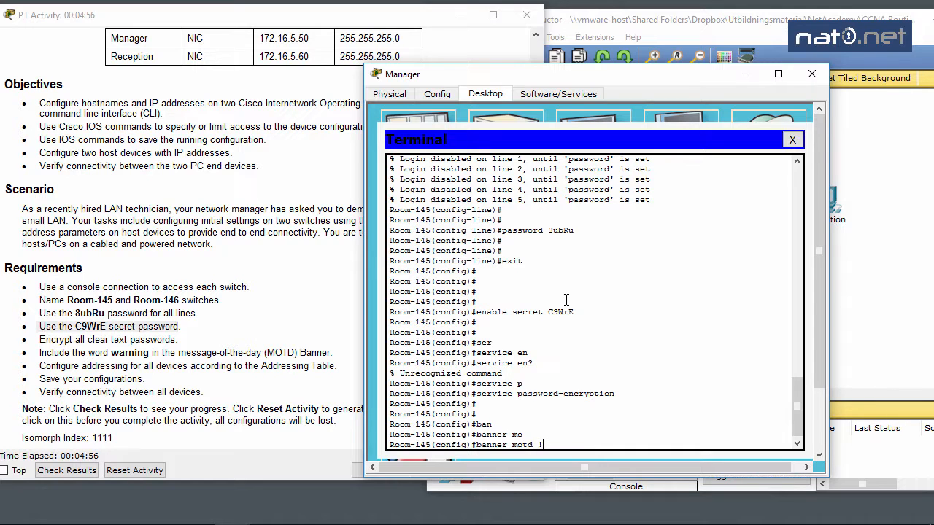
pyautogui.write('!')
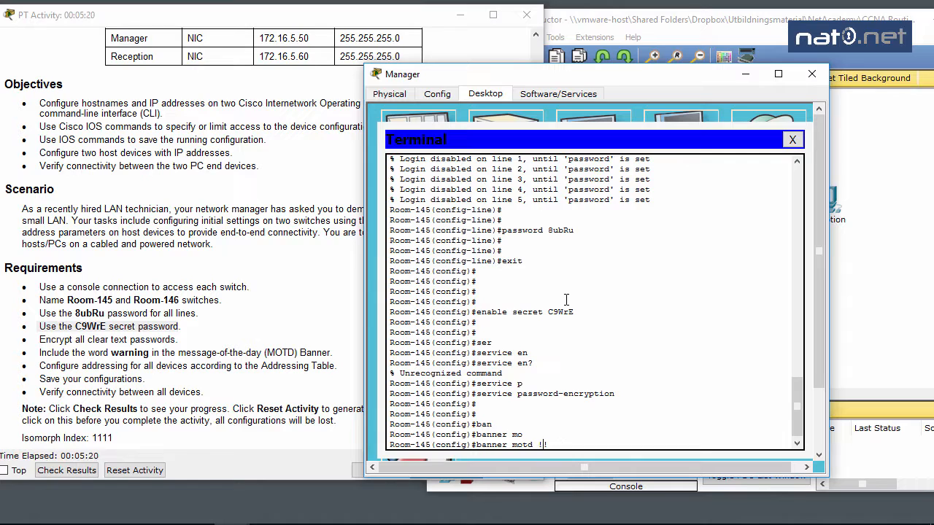
pyautogui.write('blabla warning')
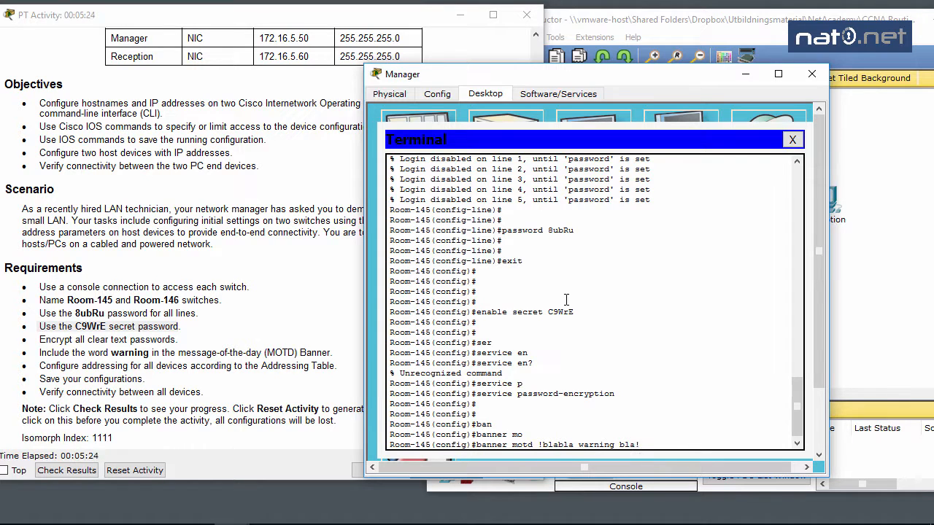
pyautogui.write('bla!')
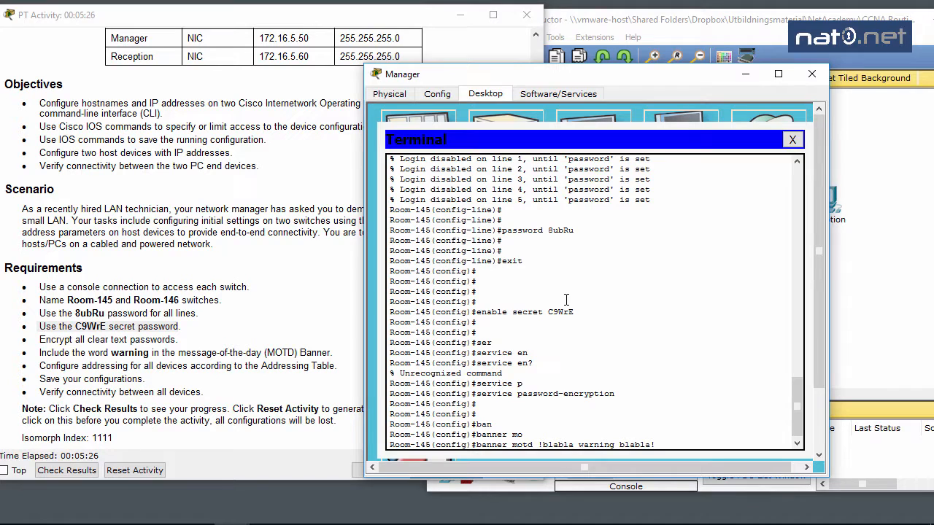
pyautogui.write('!')
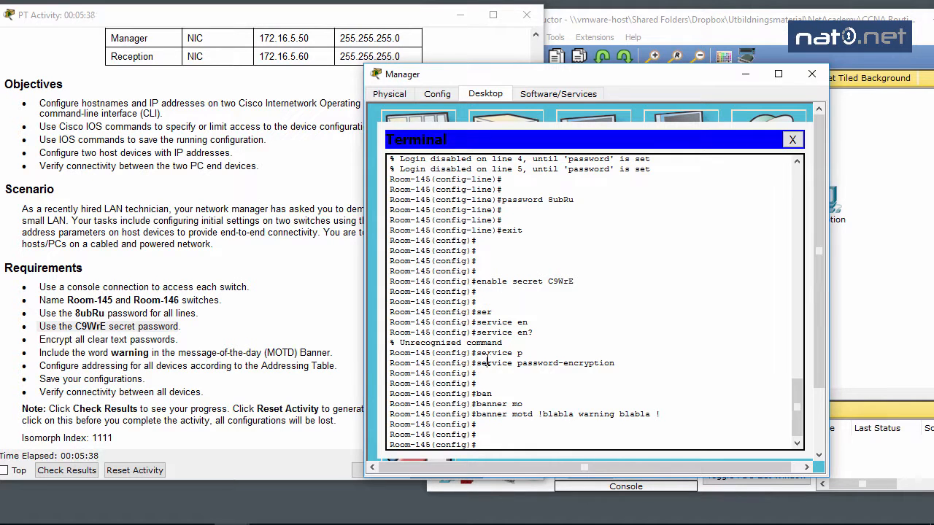
# Run show ip interface brief to confirm no addresses, then return to global config
pyautogui.write('exit')
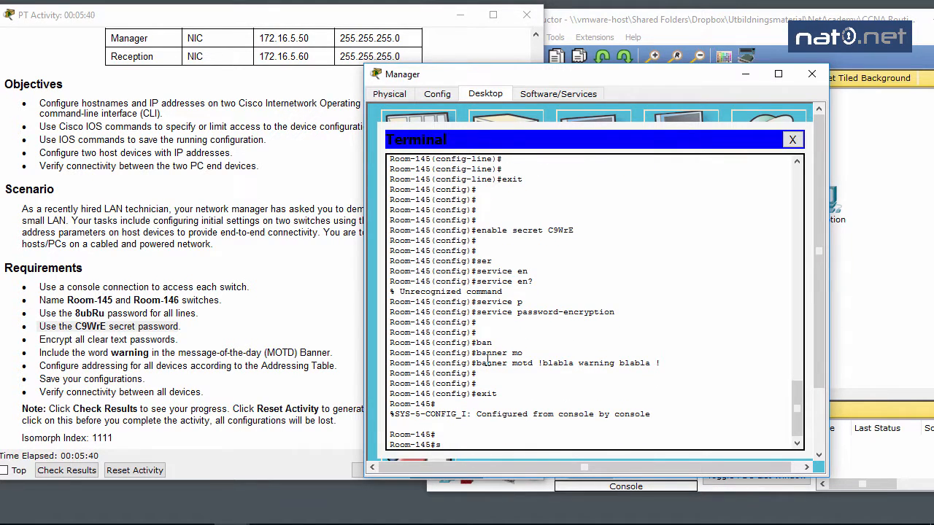
pyautogui.write('sh ip int b')
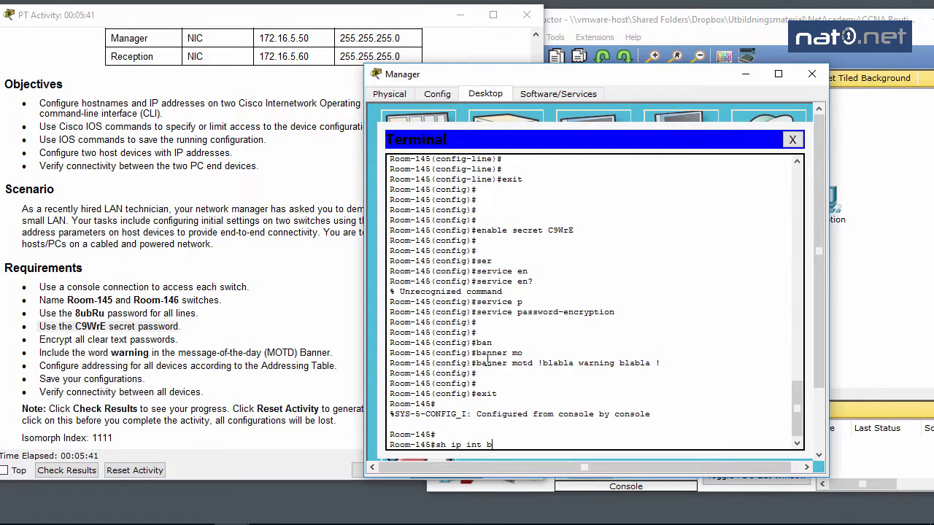
pyautogui.write('rie')
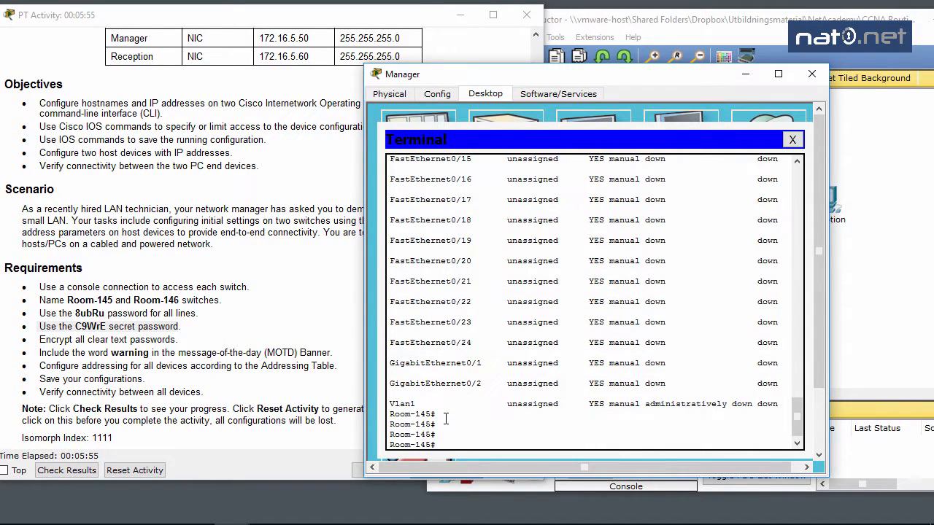
pyautogui.write('conf t')
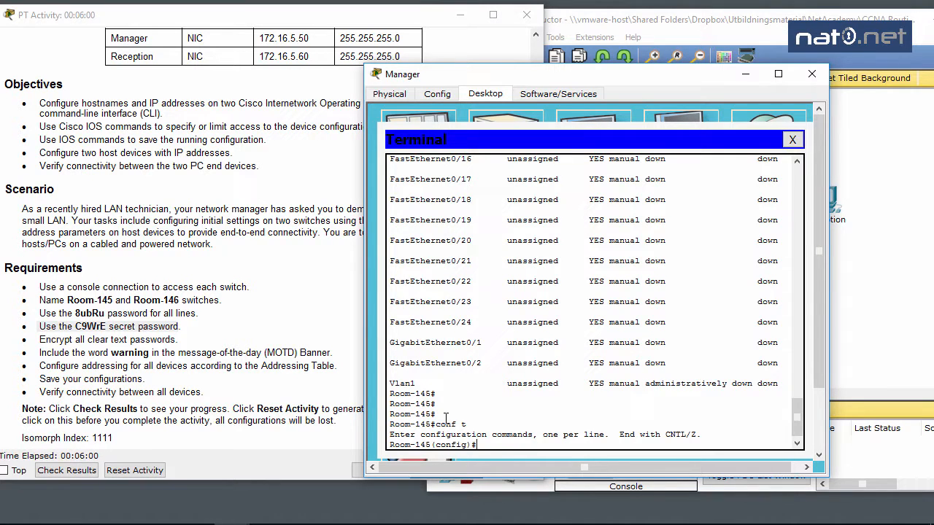
pyautogui.write('ip add')
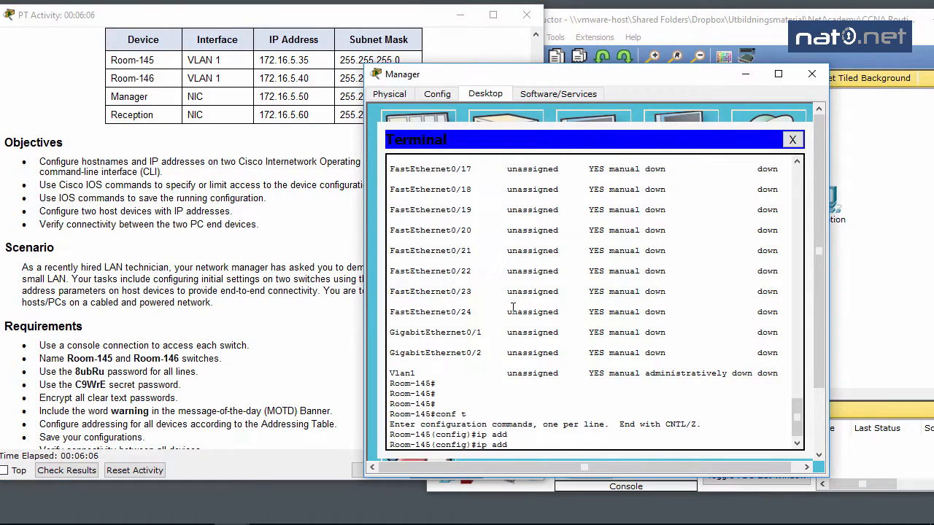
# Give interface Vlan1 the address 172.16.5.35 255.255.255.0
pyautogui.write('1')
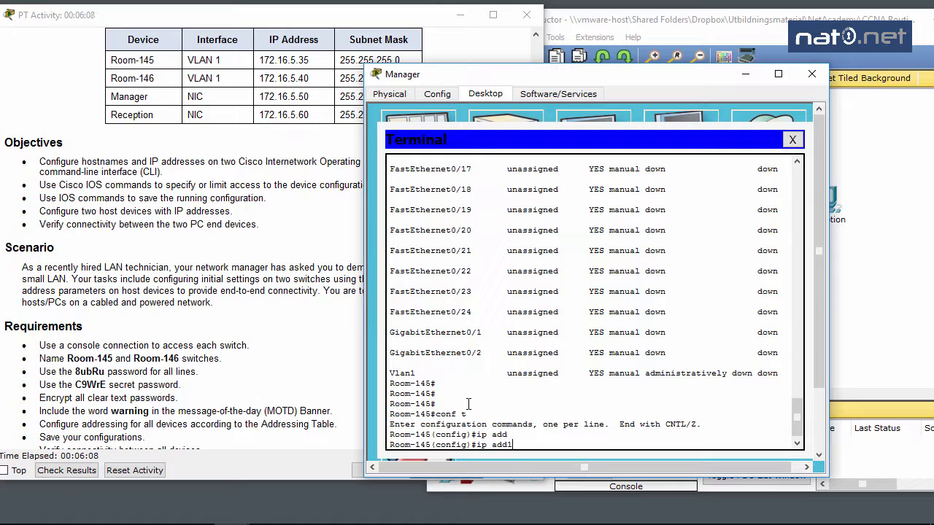
pyautogui.write('172.16.5.35 255.255.255.0')
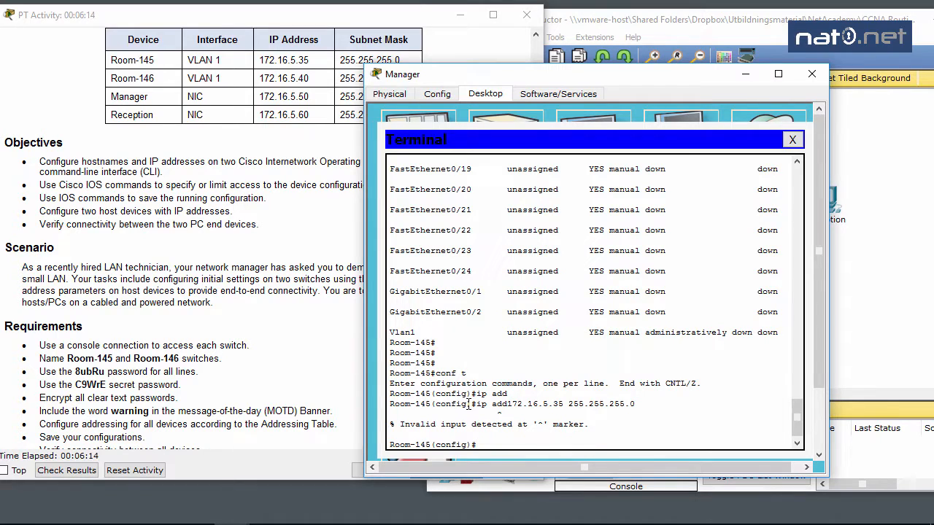
pyautogui.write('ip add172.16.5.35 255.255.255.0')
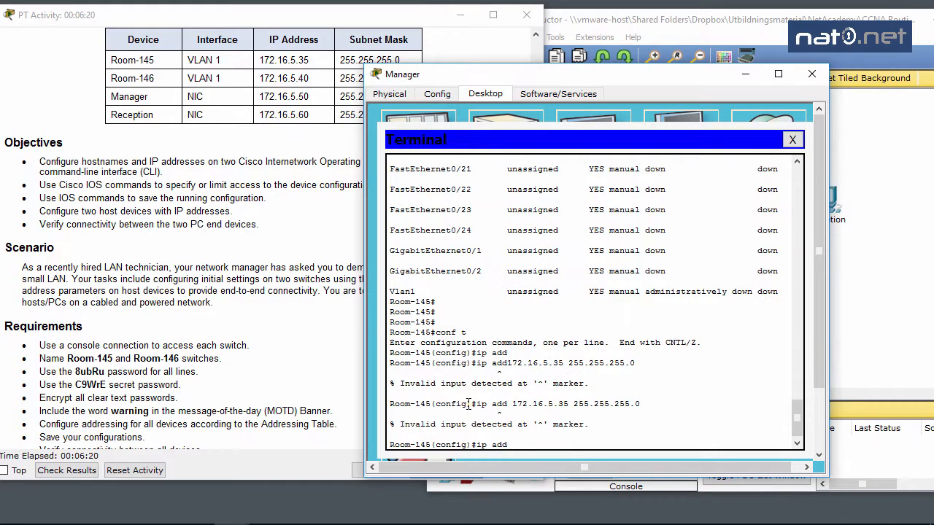
pyautogui.write('address')
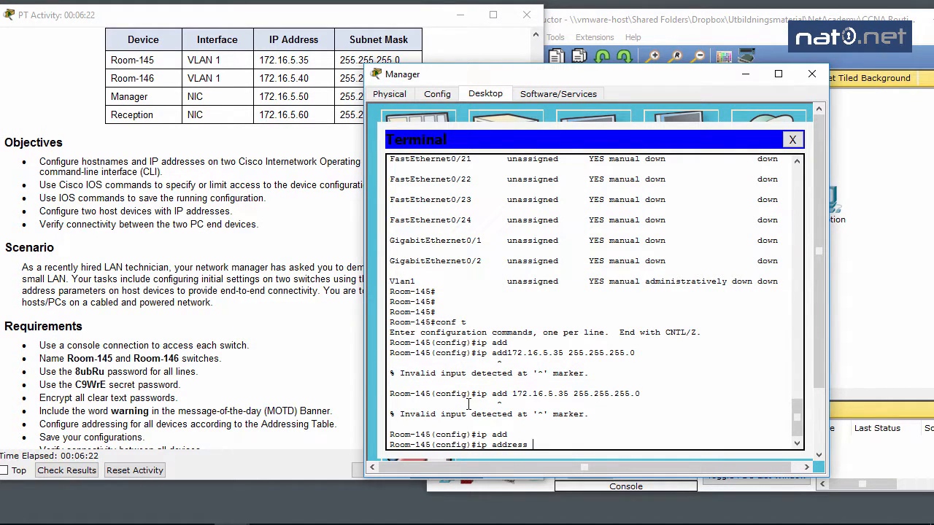
pyautogui.write('172.16.5.35 255.255.255.0')
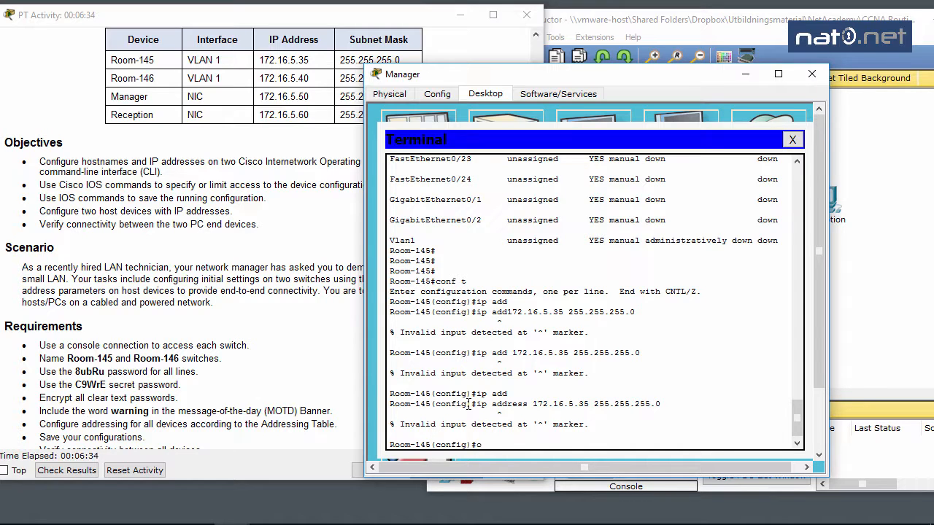
pyautogui.write('int cl')
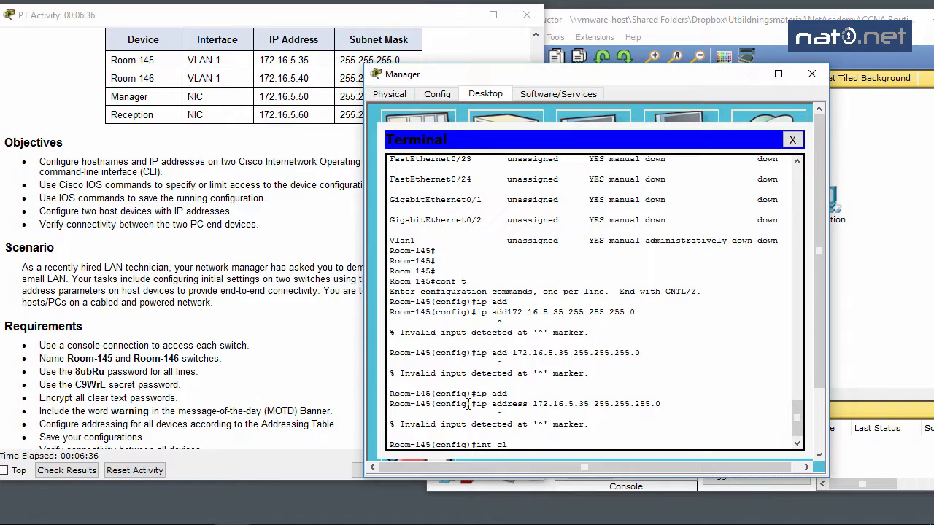
pyautogui.write('vlan1')
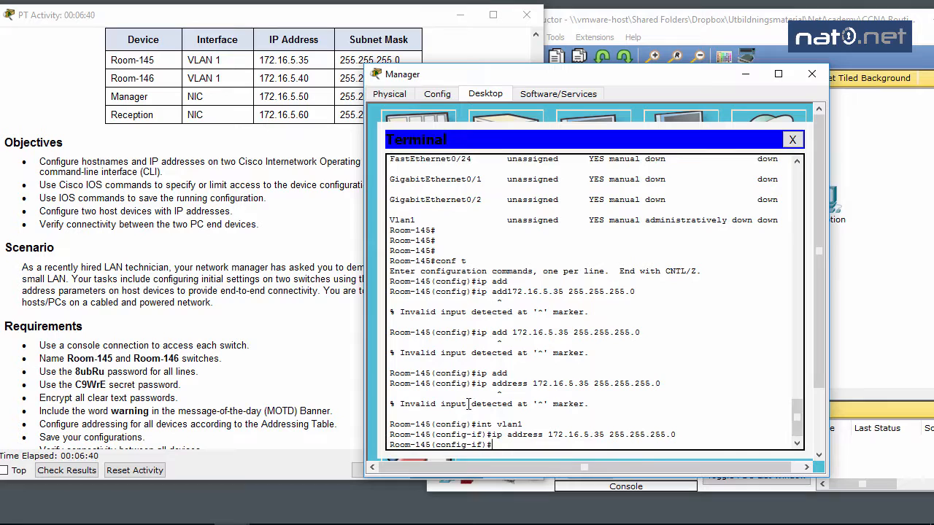
# Bring Vlan1 up with no shut, exit and save with wr mem
pyautogui.write('no shut')
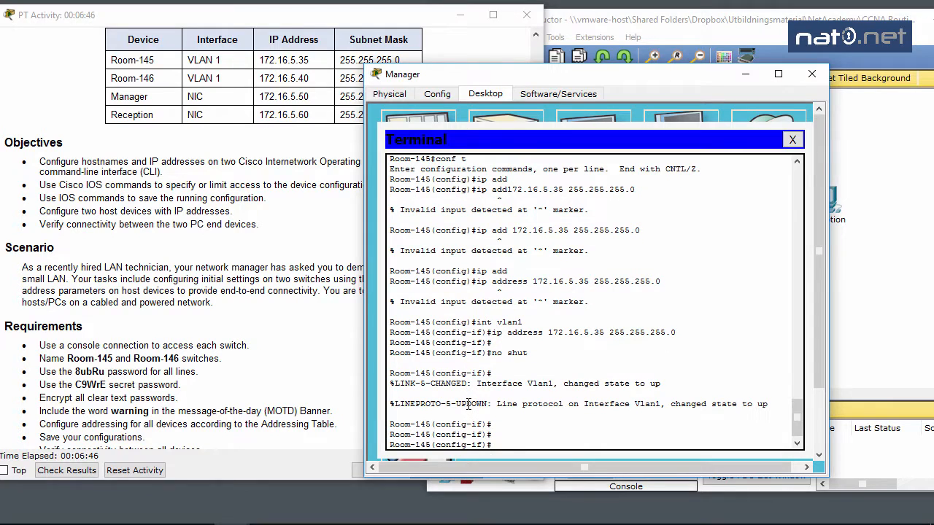
pyautogui.write('exit')
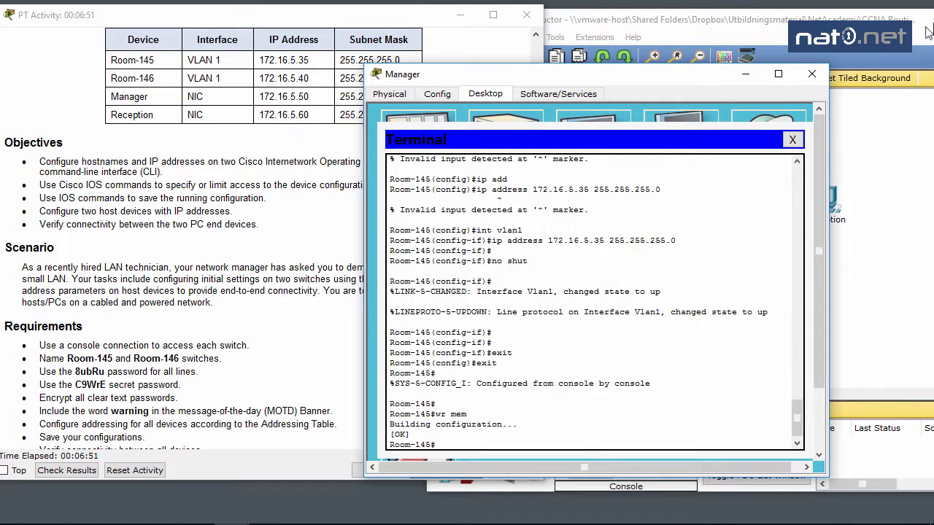
# Close the Manager window and acknowledge the Configure-locked notice
pyautogui.click(790, 140)
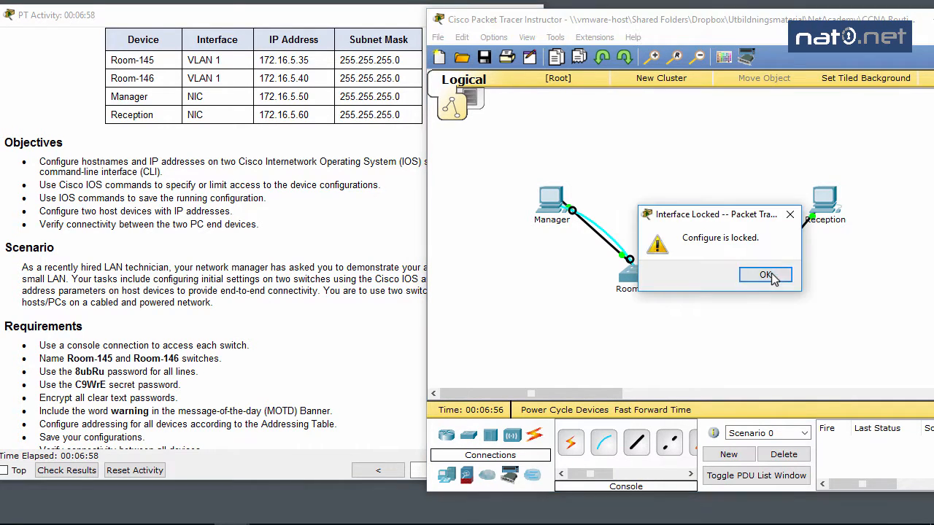
pyautogui.click(764, 276)
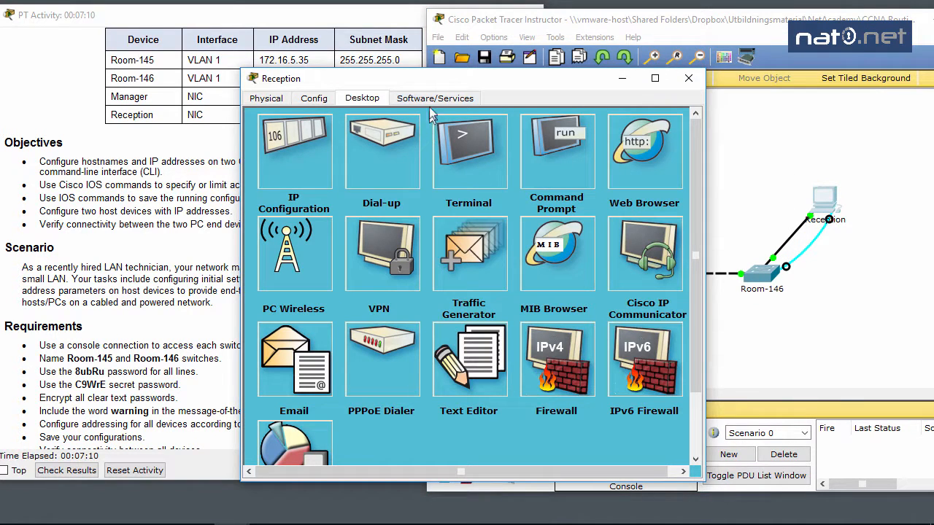
# From the Reception terminal, enter global config and name the switch Room-146
pyautogui.moveTo(284, 79); pyautogui.dragTo(421, 64)
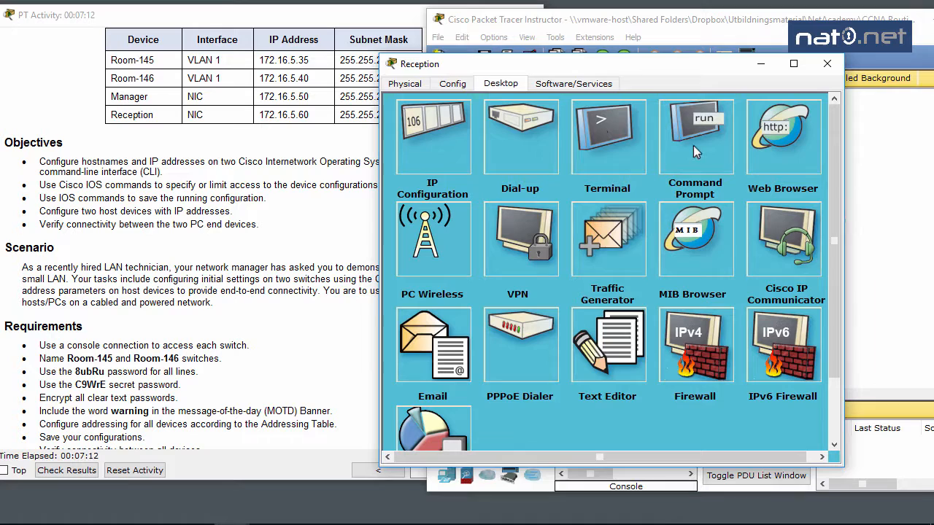
pyautogui.click(607, 138)
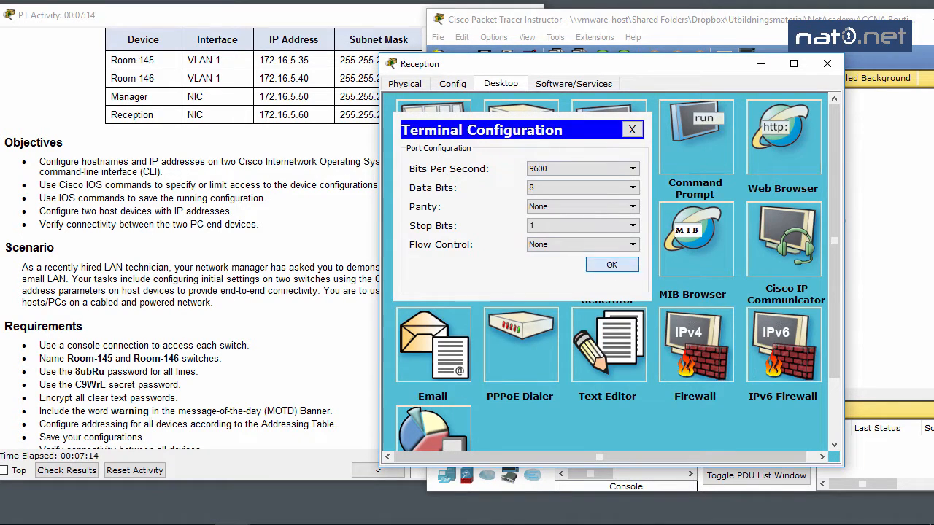
pyautogui.click(612, 264)
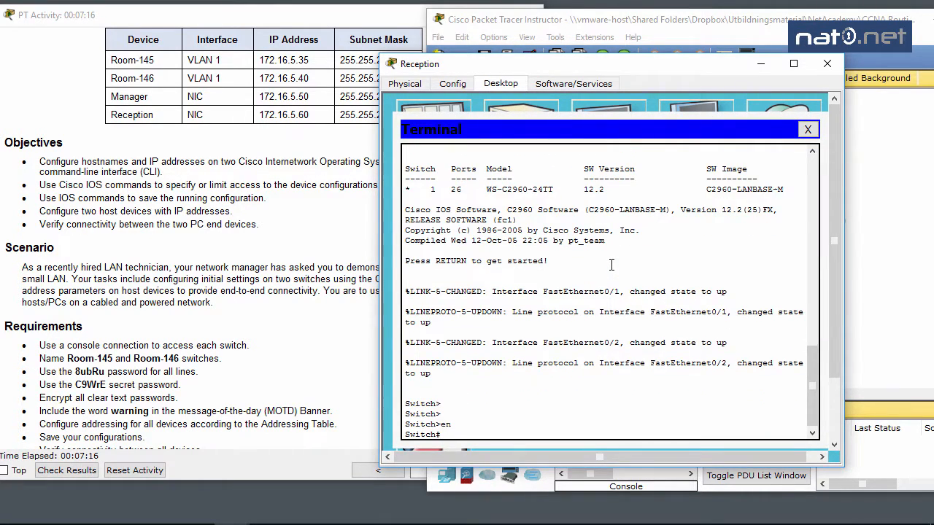
pyautogui.write('conf t')
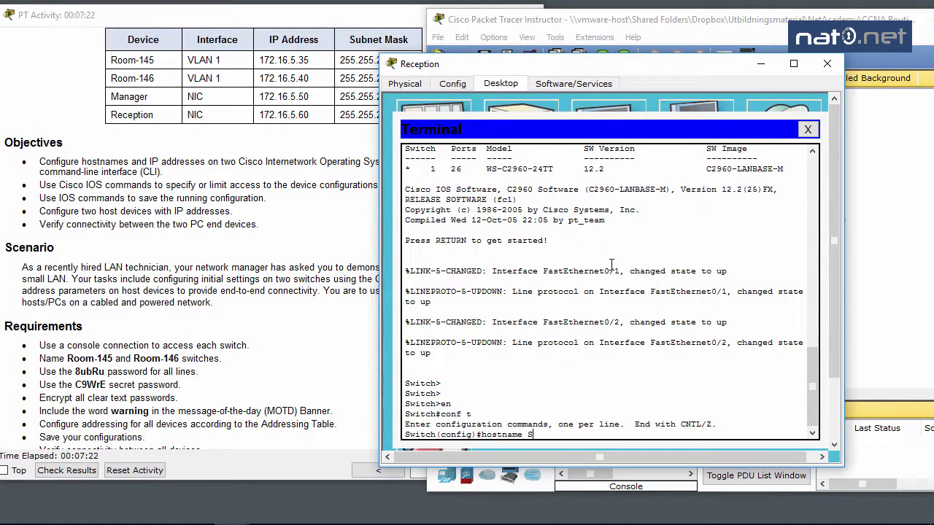
pyautogui.write('Room-1')
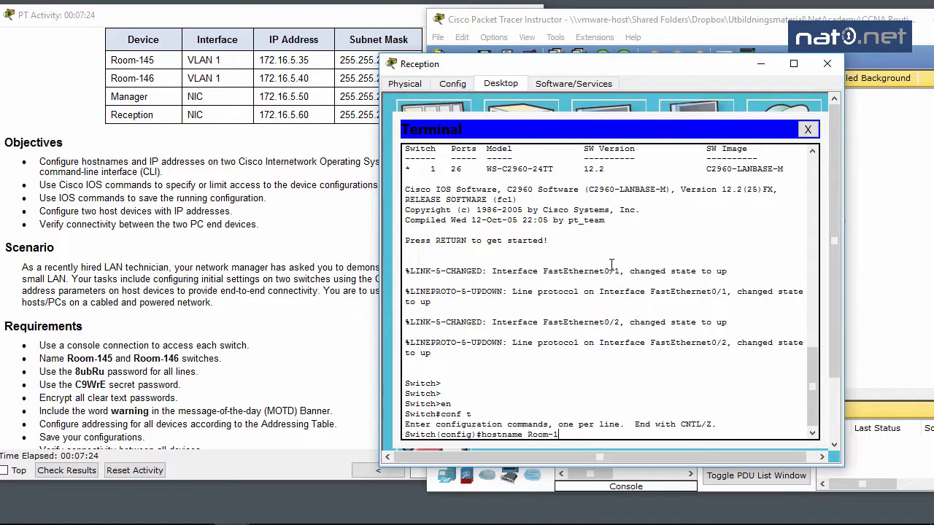
pyautogui.write('46')
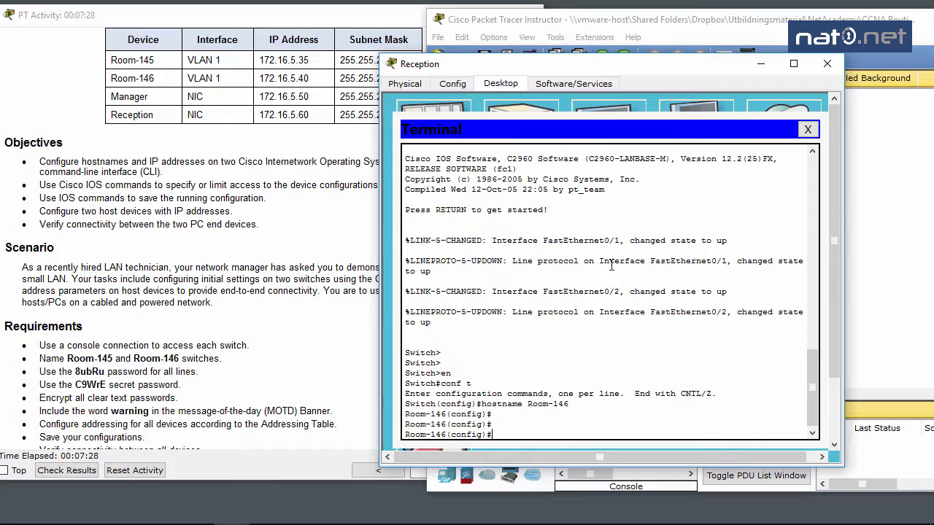
pyautogui.write('line v')
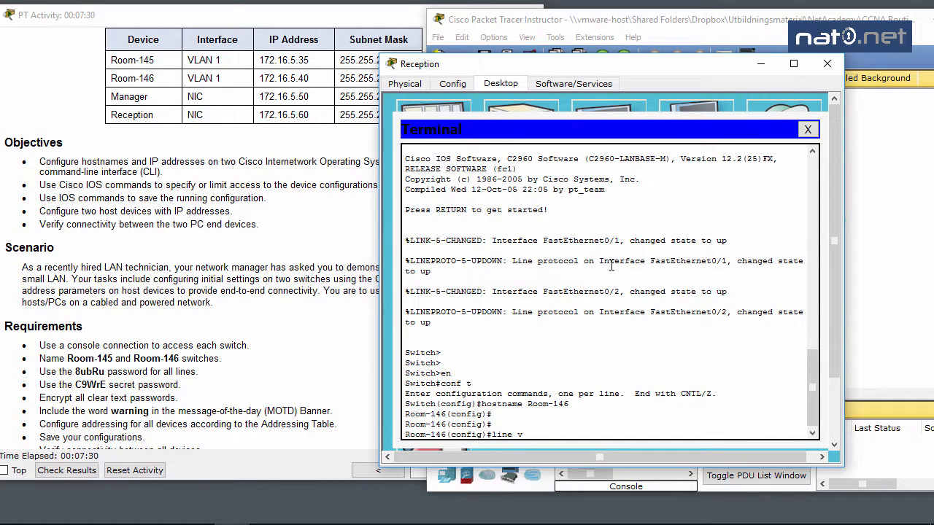
pyautogui.write('ty 0 4')
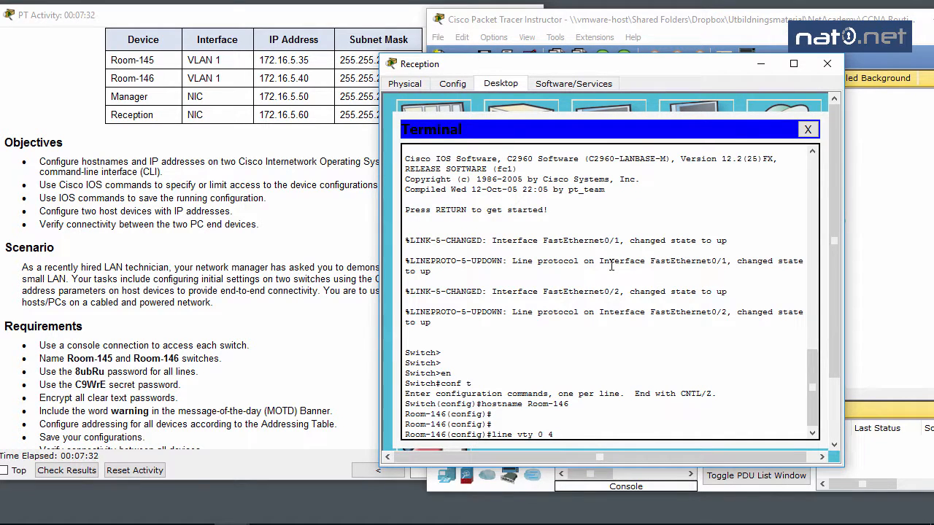
pyautogui.write('login')
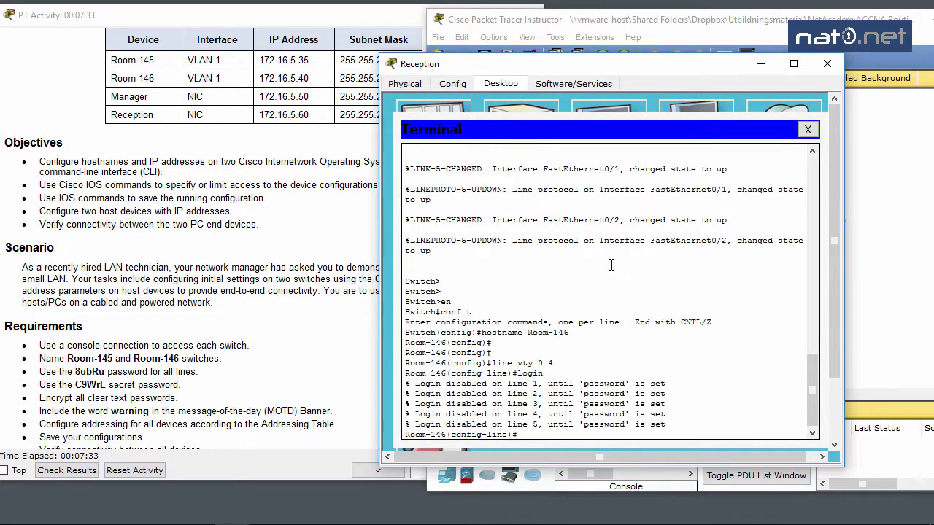
pyautogui.write('password')
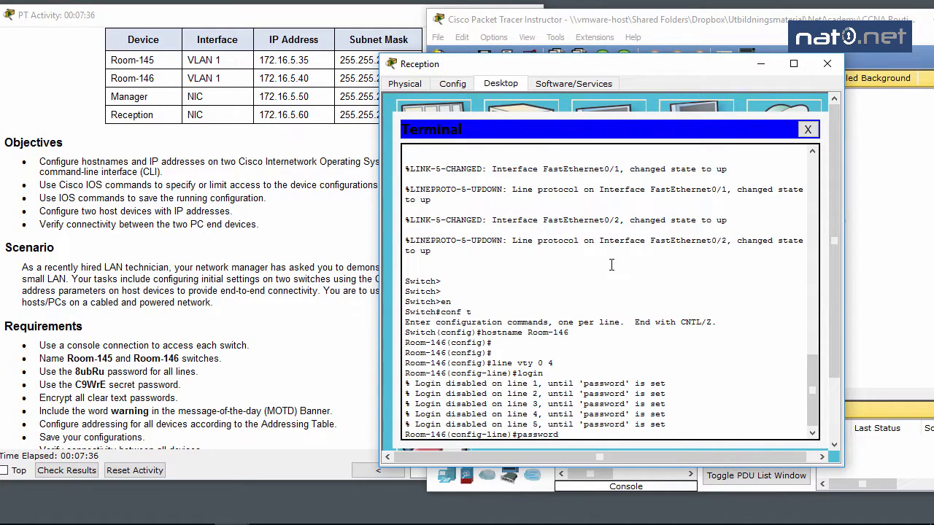
pyautogui.write('8ubRu')
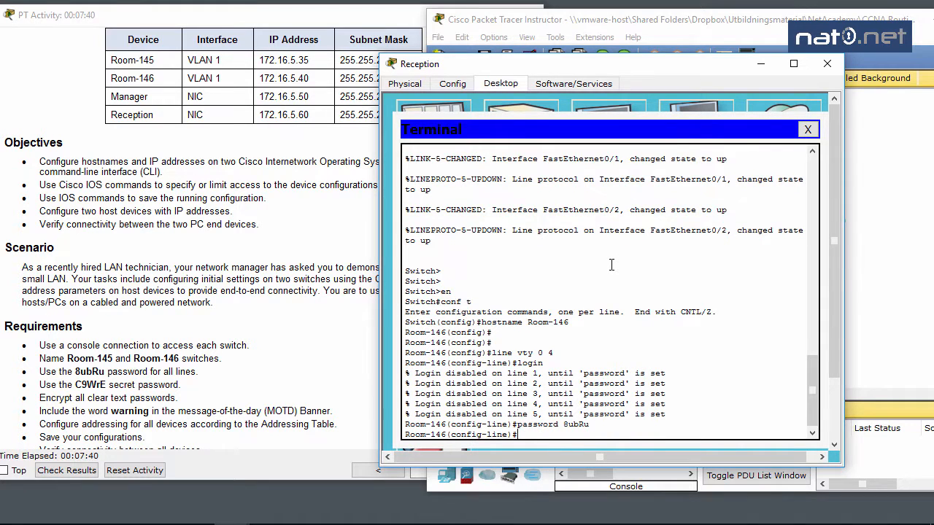
pyautogui.write('exit')
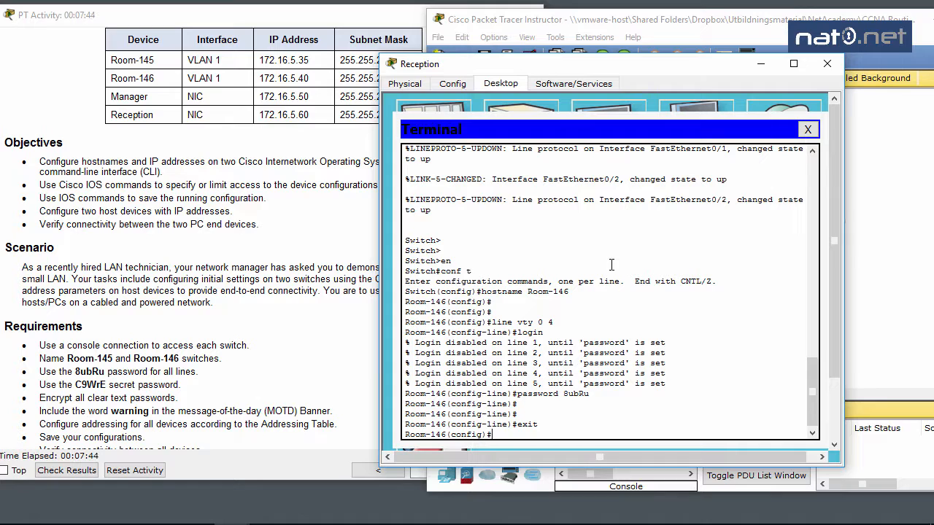
pyautogui.write('en')
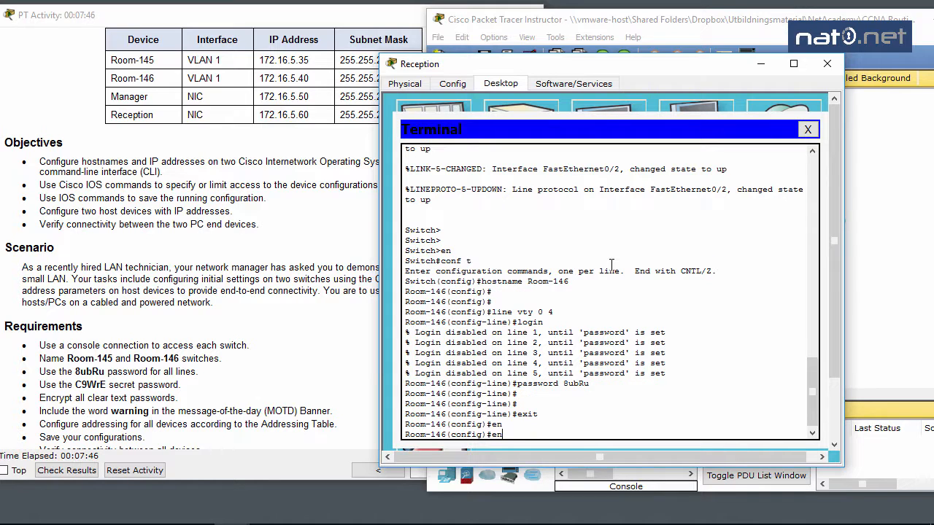
pyautogui.write('able secret')
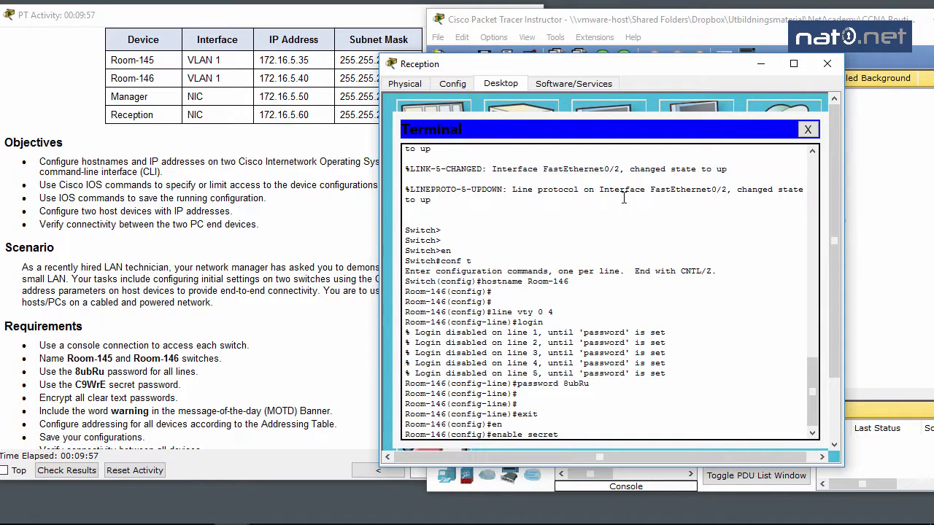
pyautogui.write('C9WrE')
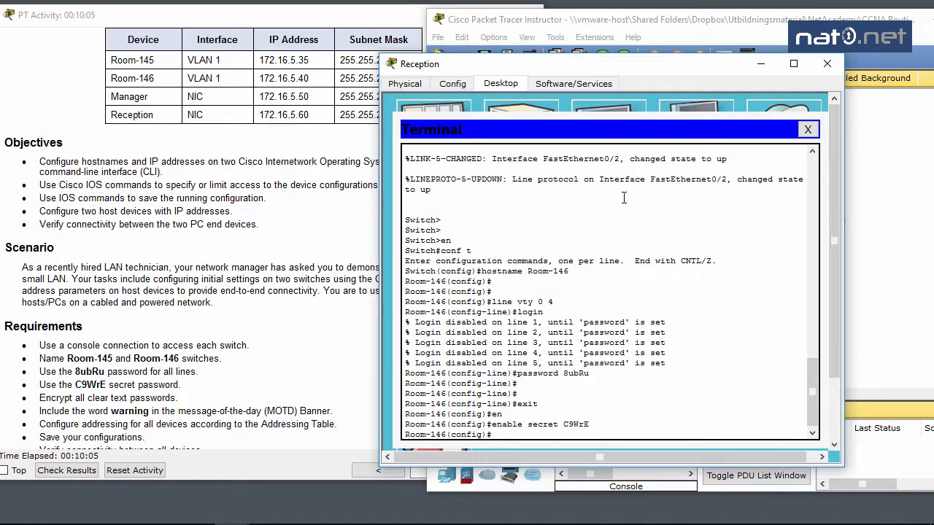
pyautogui.write('service password-encryption')
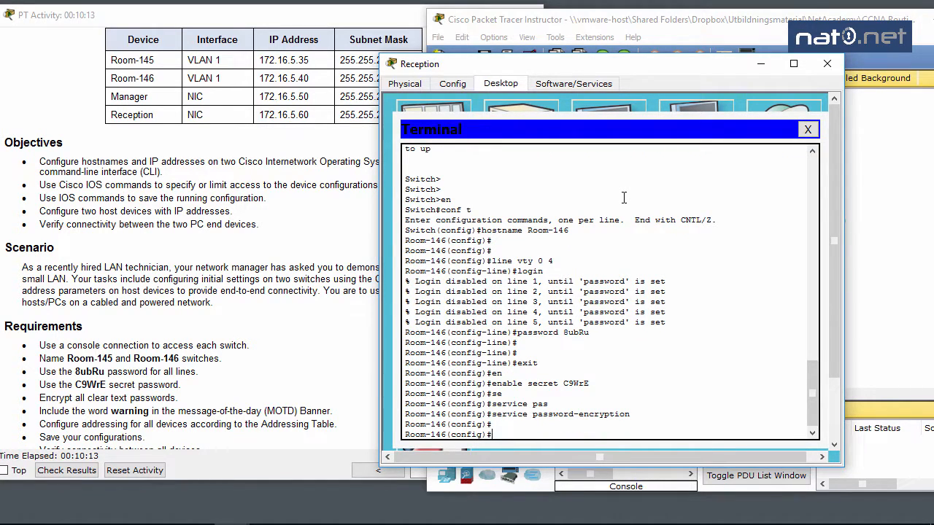
pyautogui.write('banner')
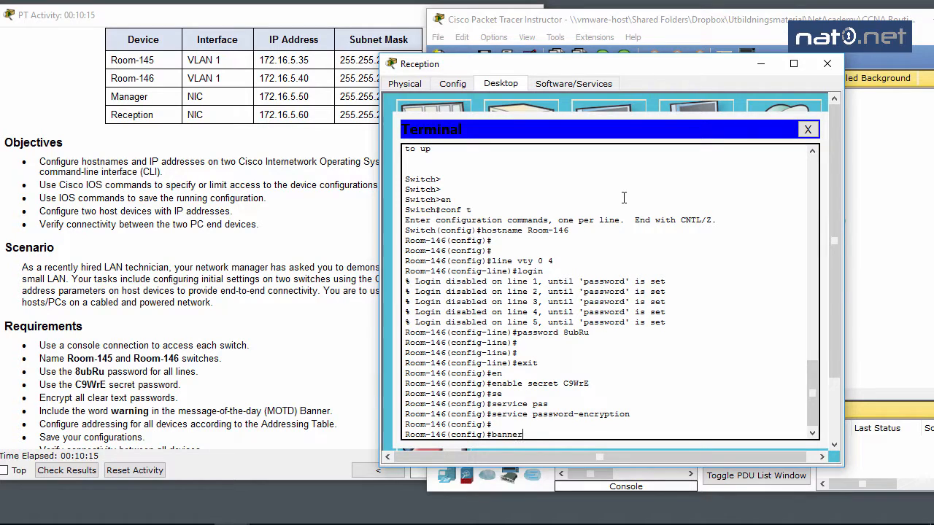
pyautogui.write('motd "')
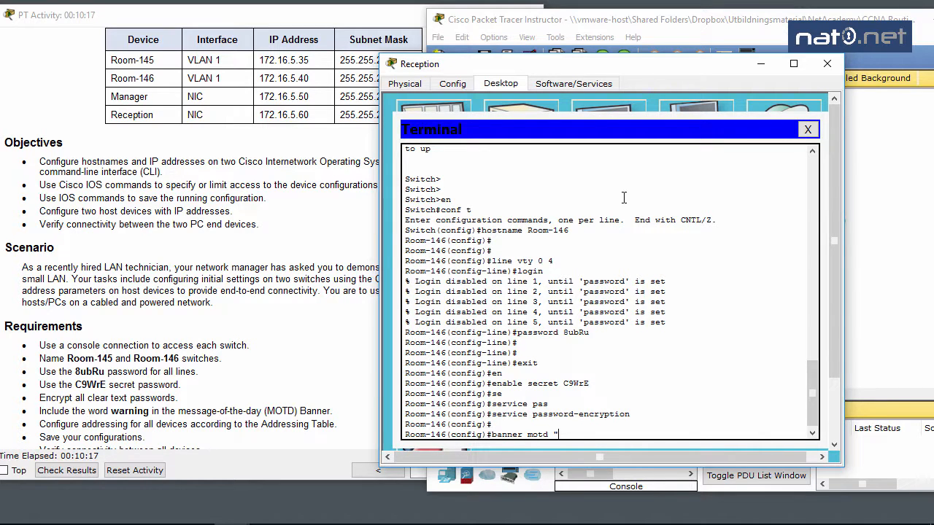
pyautogui.write('warning')
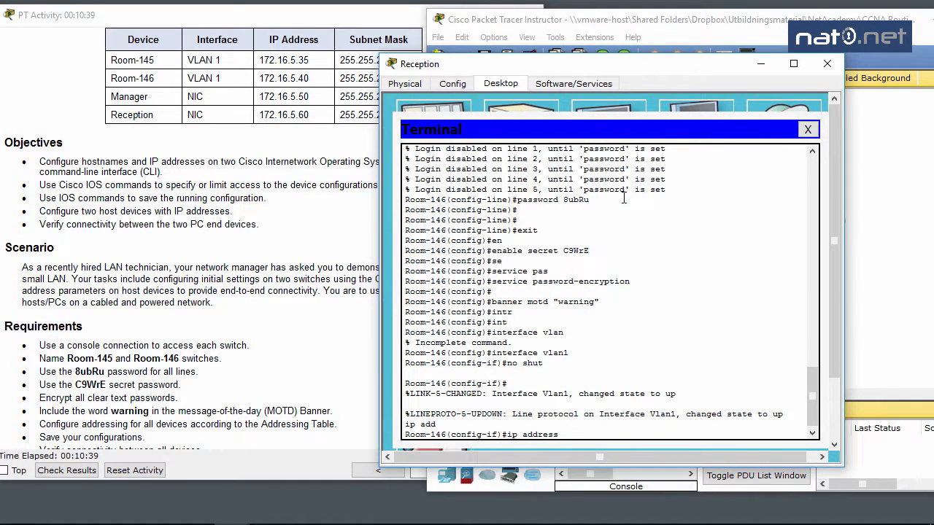
# Address Vlan1 as 172.16.5.40 255.255.255.0, save with wr mem and close Reception
pyautogui.write('172.16.5.40 255.255.255.0')
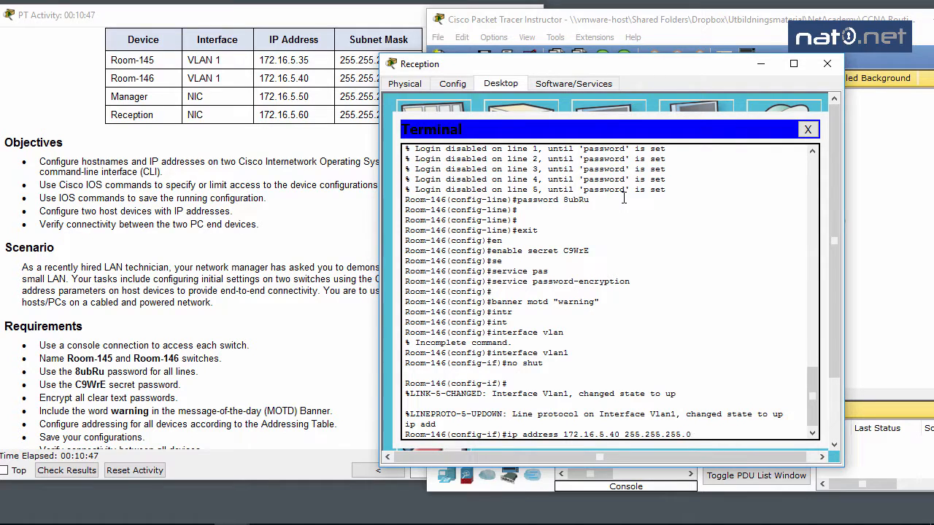
pyautogui.write('exit')
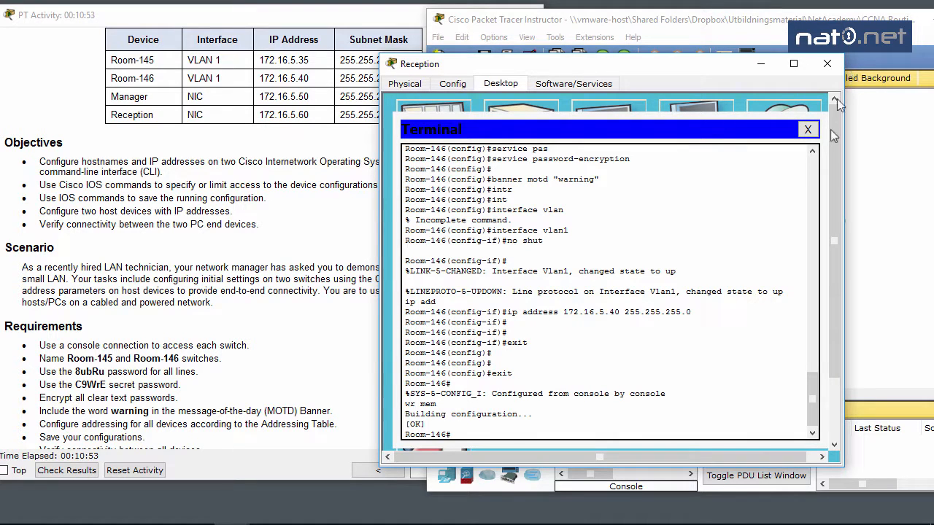
pyautogui.click(807, 129)
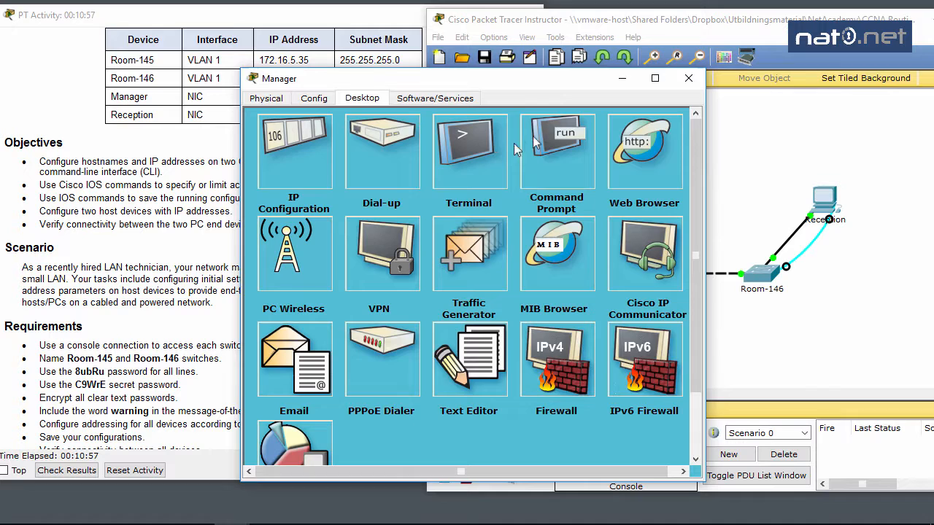
# From the Manager PC's command prompt, ping Reception at 172.16.5.60 after correcting a mistyped attempt
pyautogui.click(556, 150)
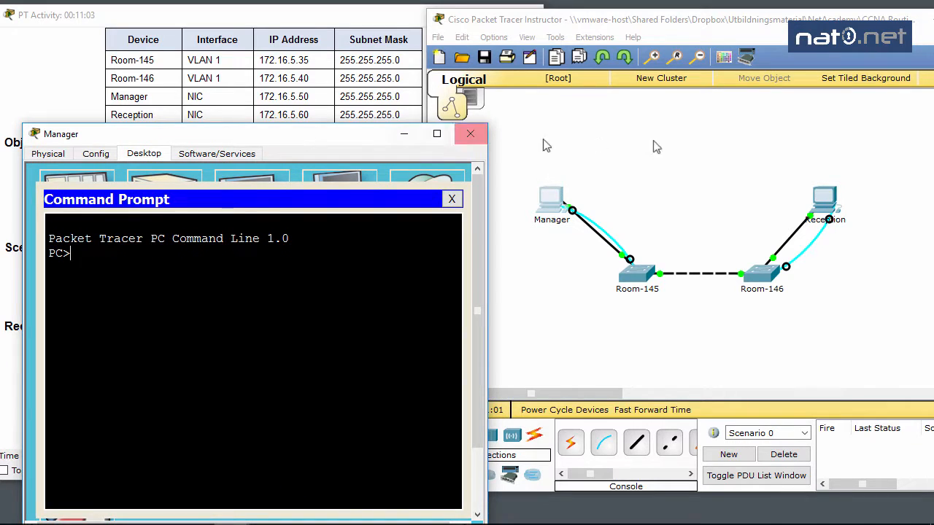
pyautogui.moveTo(627, 280)
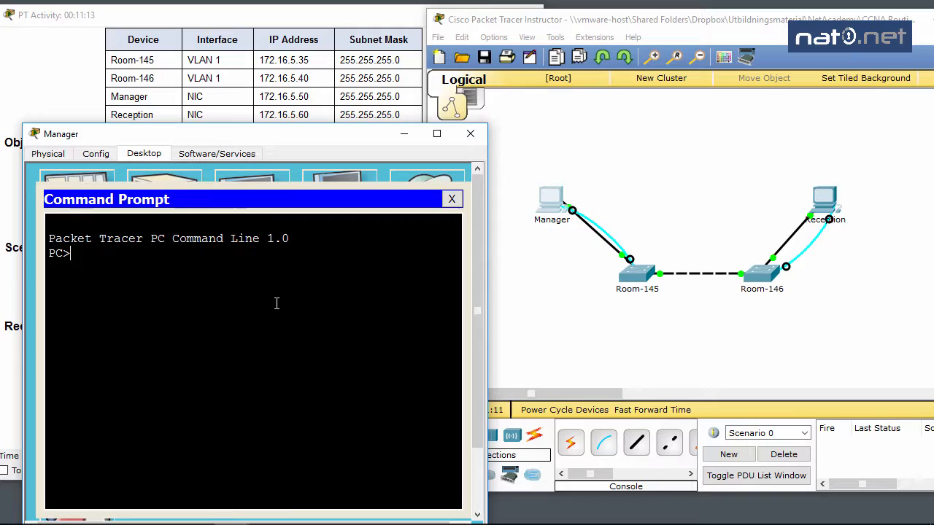
pyautogui.write('pinf 71')
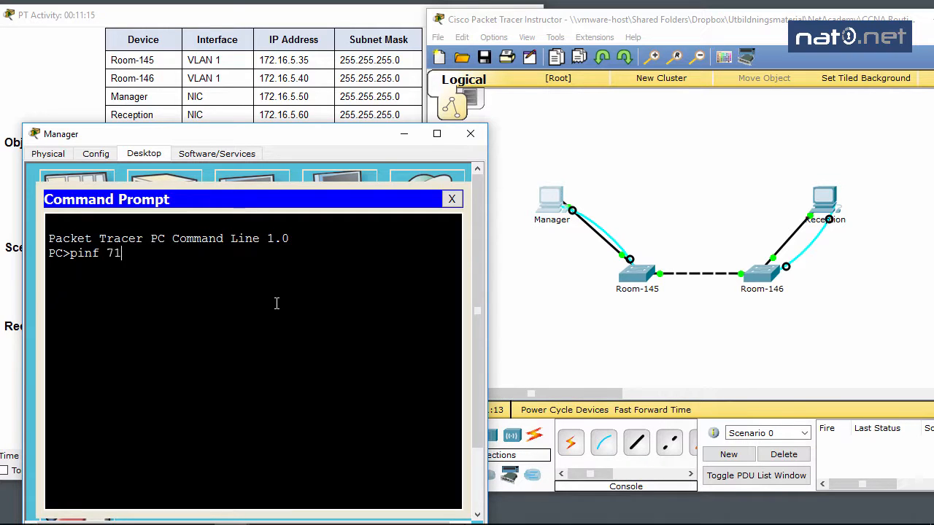
pyautogui.write('.6.5.')
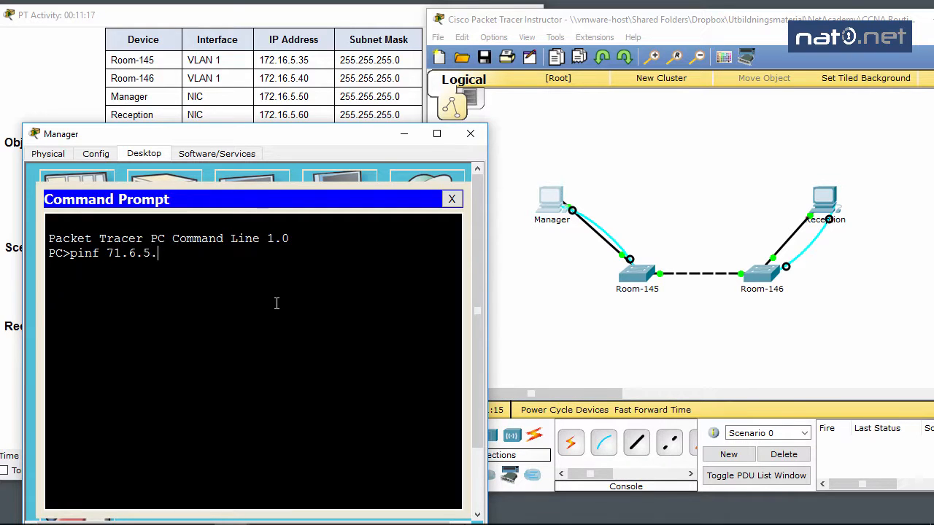
pyautogui.press('Backspace')
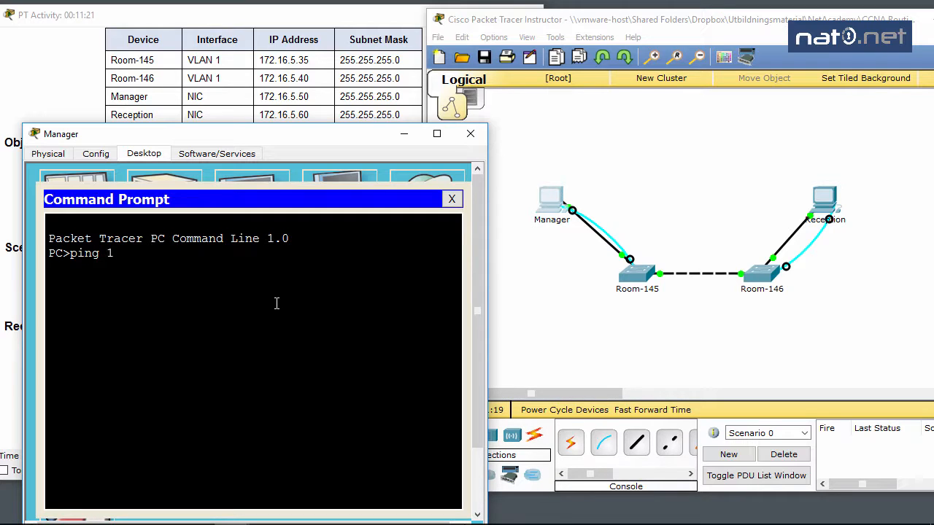
pyautogui.write('72.16.')
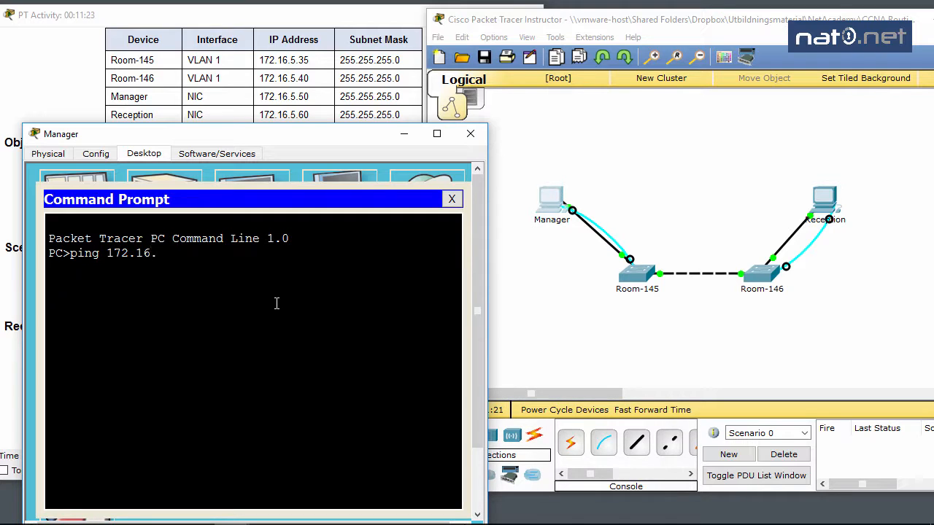
pyautogui.write('5.60')
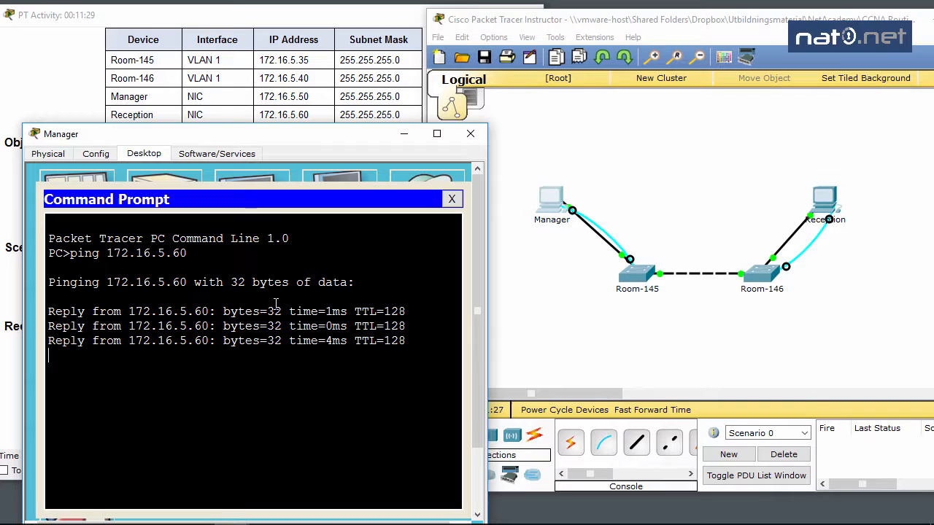
pyautogui.write('ping 172.16.5.60')
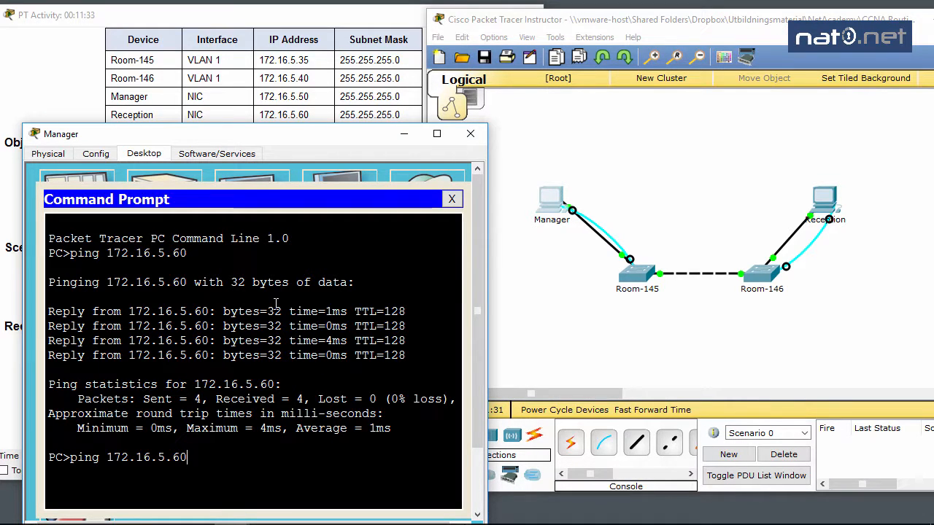
# Ping the switch at 172.16.5.40 twice and confirm replies
pyautogui.write('ping 172.16.5.40')
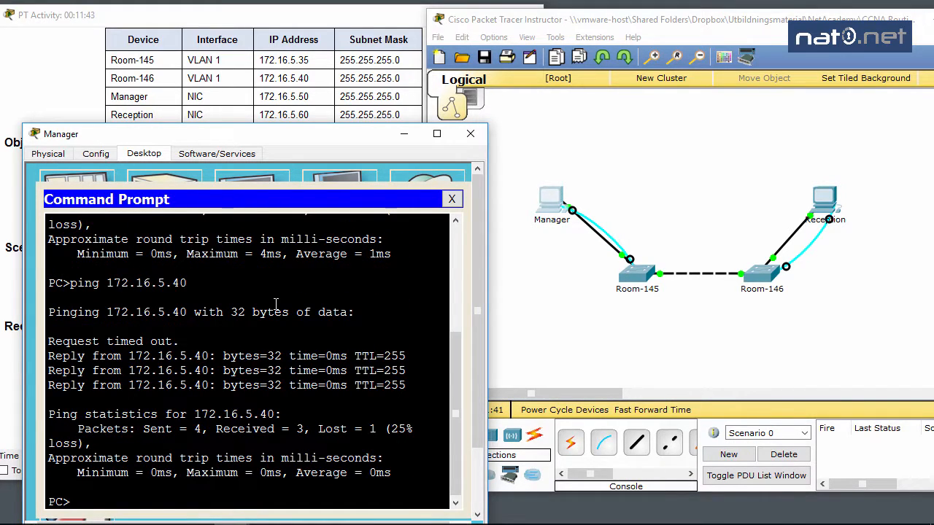
pyautogui.write('ping 172.16.5.40')
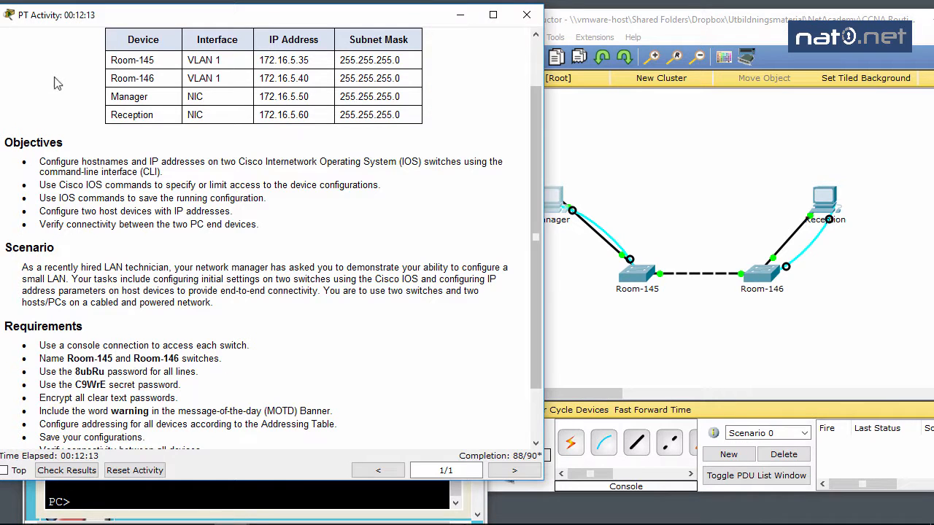
pyautogui.moveTo(378, 248)
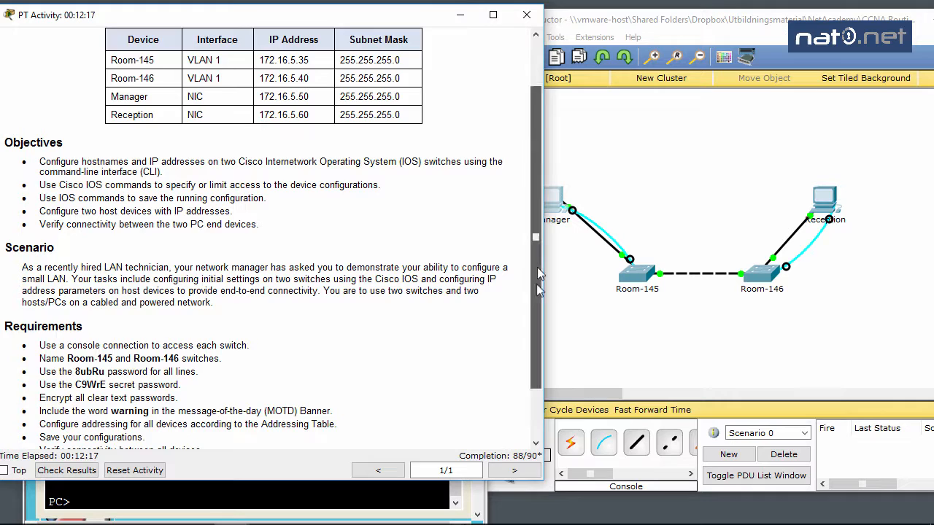
pyautogui.scroll(-3)
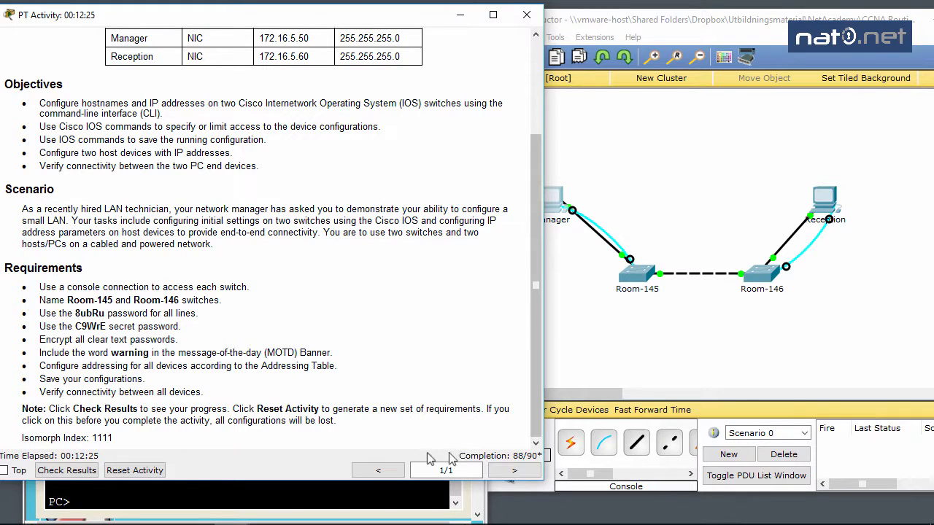
pyautogui.moveTo(99, 460)
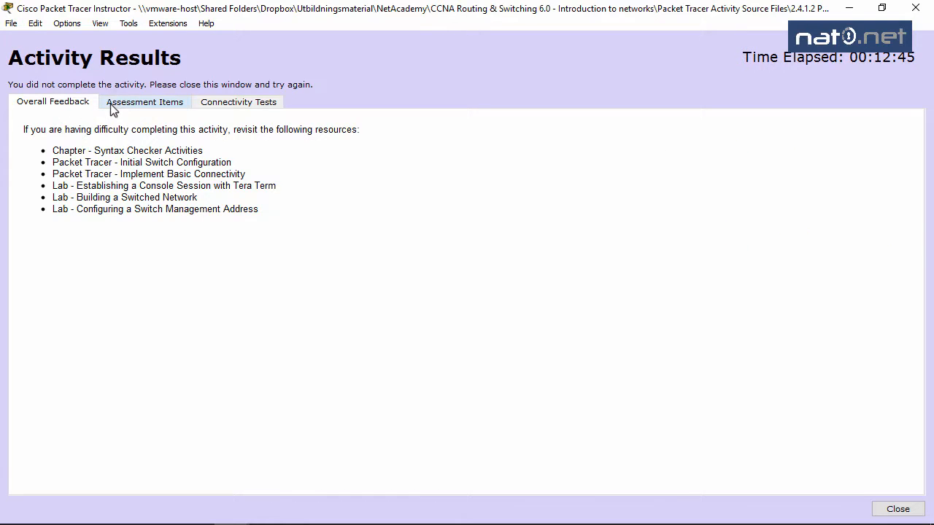
# Show the itemized 98/100 assessment, close the Manager prompt, and launch a text editor from Run
pyautogui.click(144, 102)
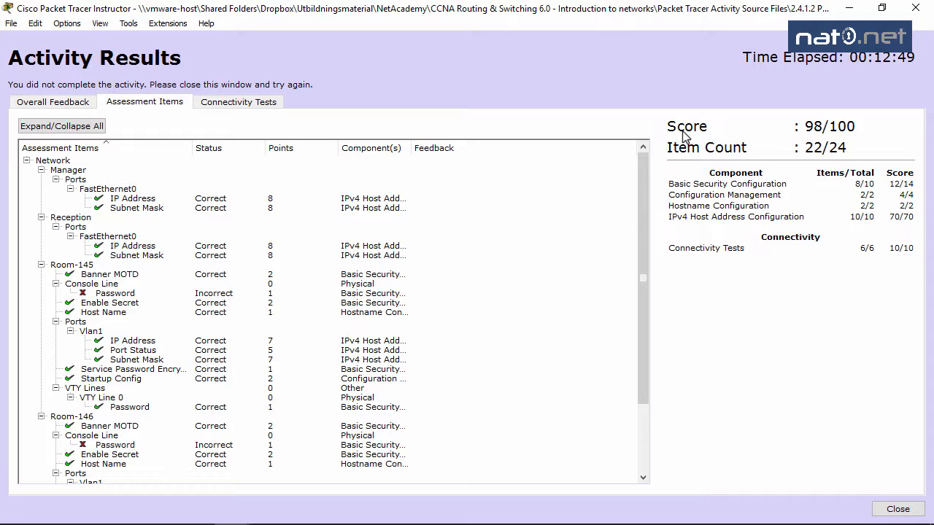
pyautogui.moveTo(116, 293)
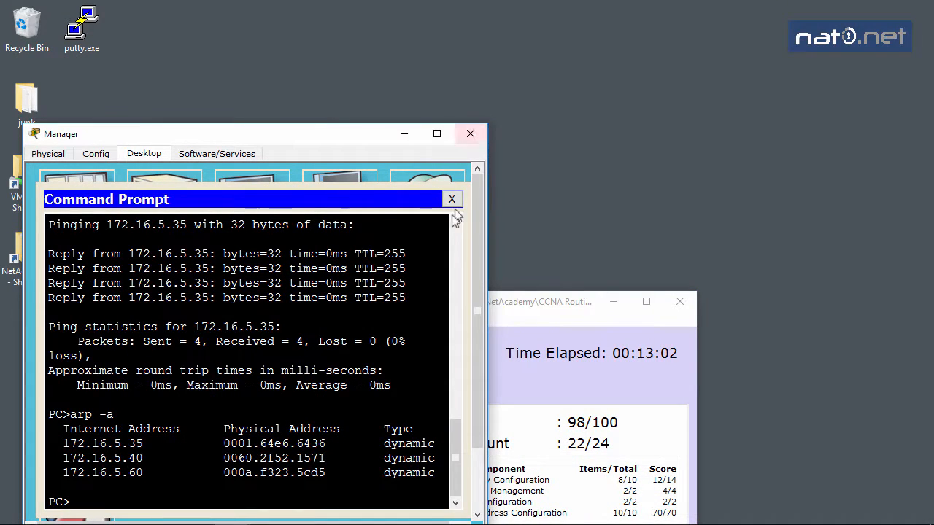
pyautogui.click(450, 198)
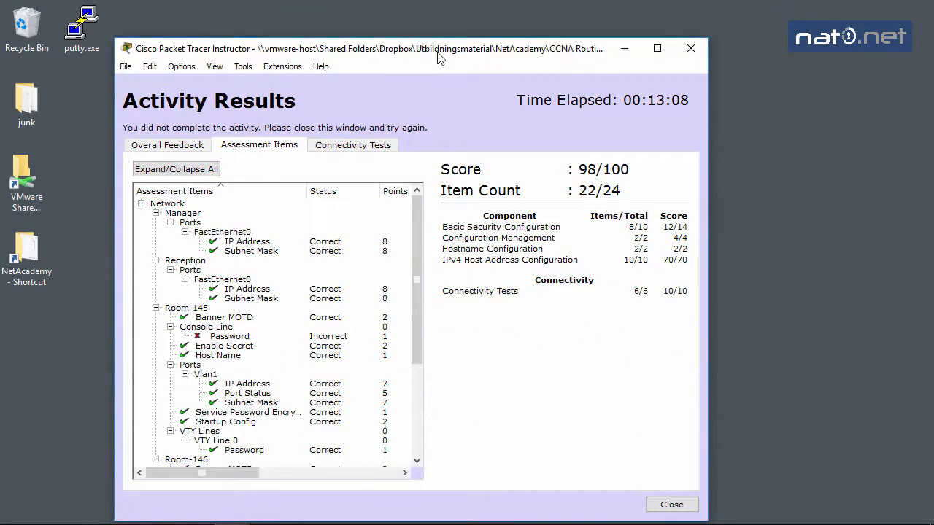
pyautogui.moveTo(284, 67)
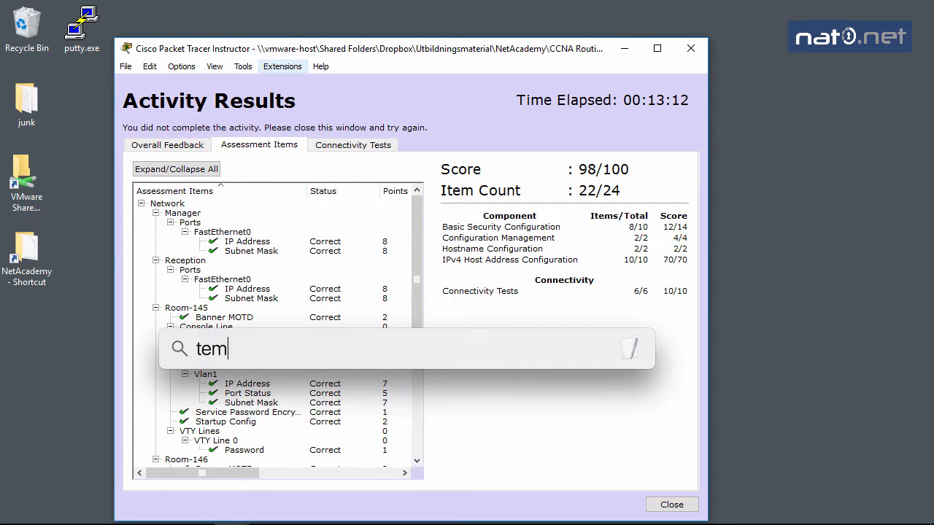
pyautogui.write('textedit')
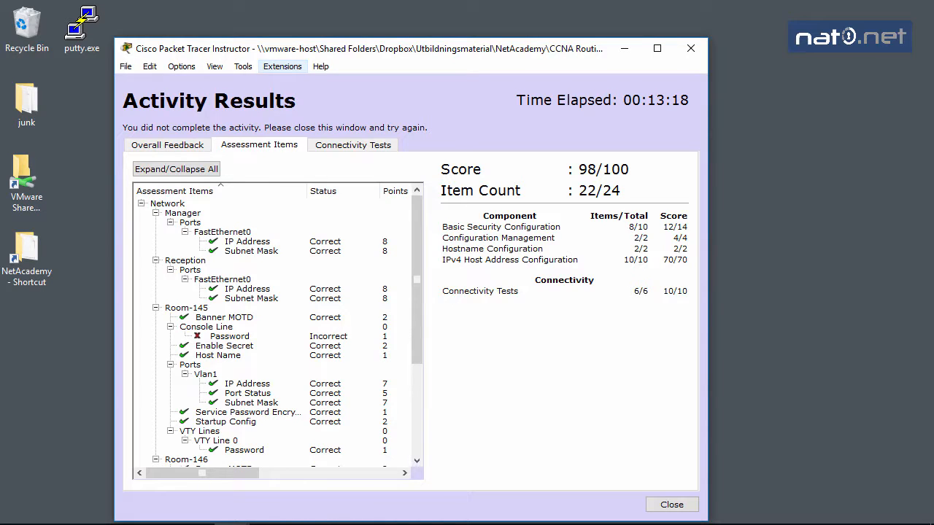
pyautogui.moveTo(201, 321)
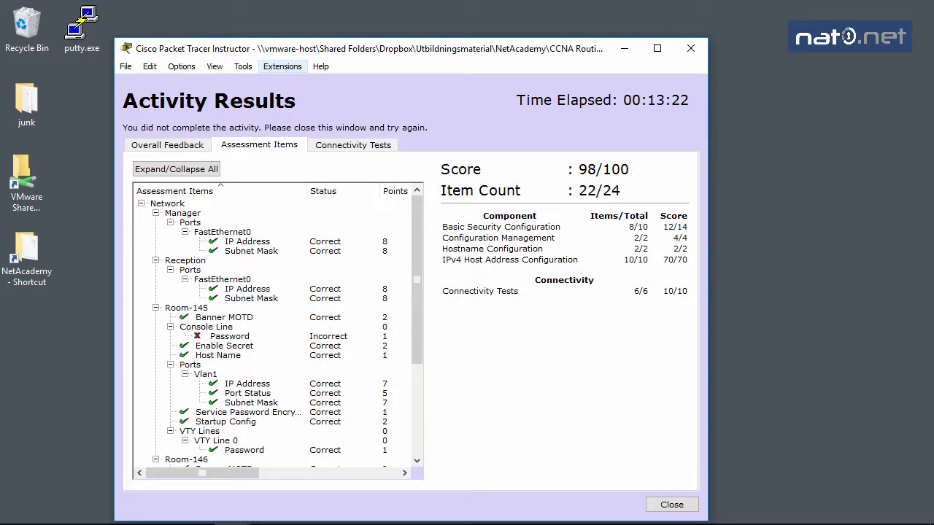
pyautogui.moveTo(436, 27)
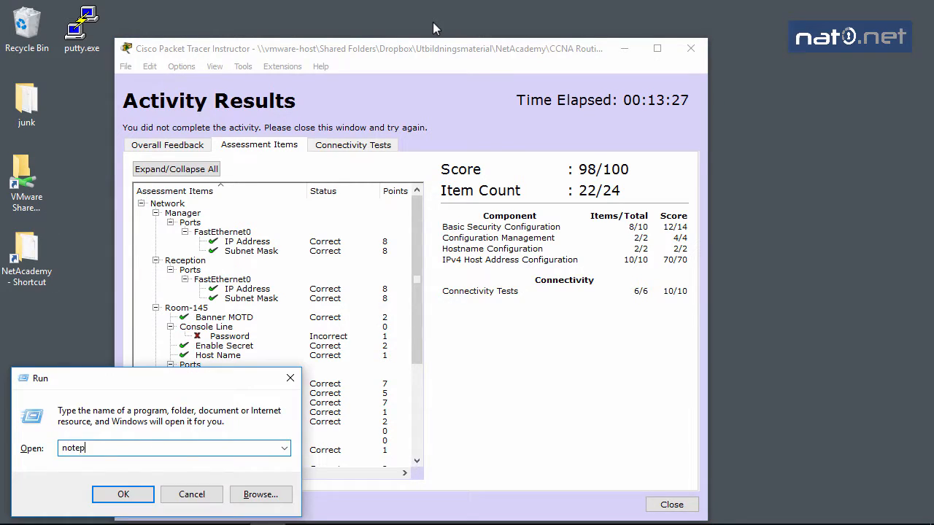
# In Notepad, note the 'line con' block with login and a placeholder password XXXXXX
pyautogui.click(122, 493)
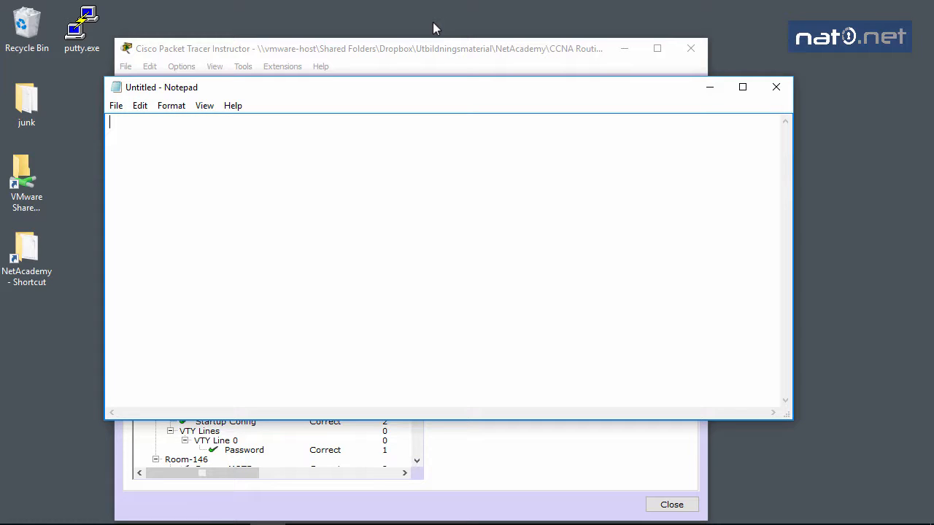
pyautogui.write('line console 0')
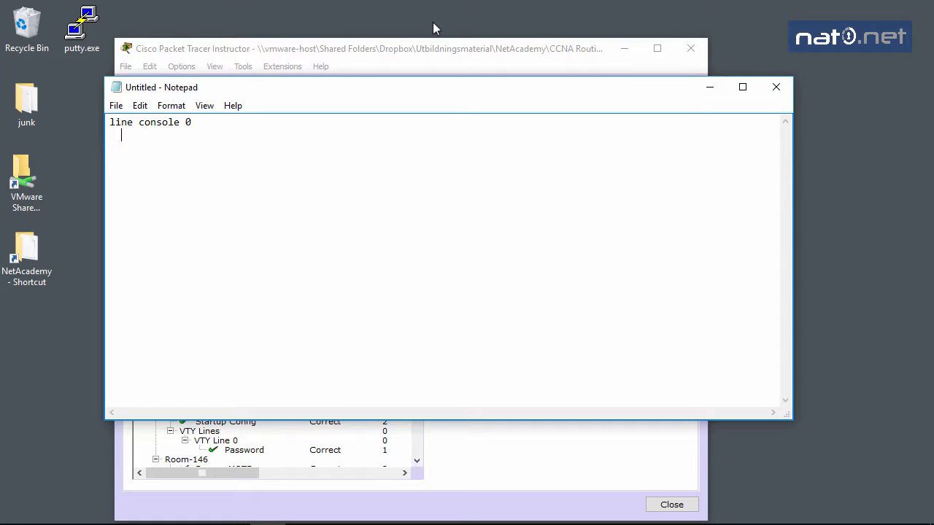
pyautogui.write('login')
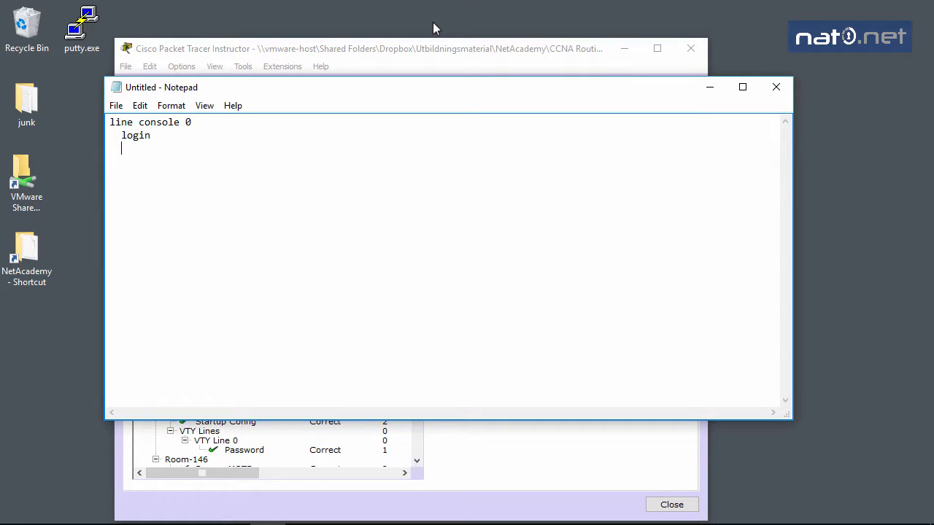
pyautogui.write('password')
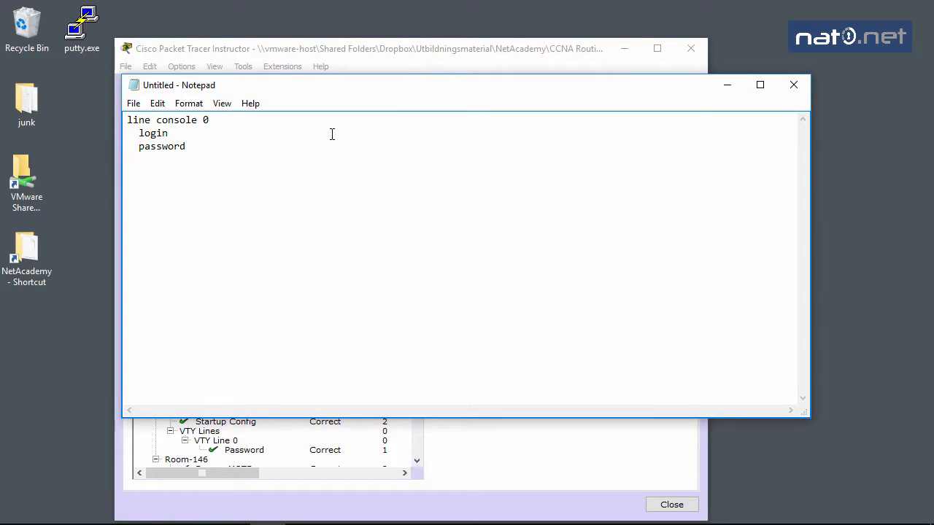
pyautogui.write('X')
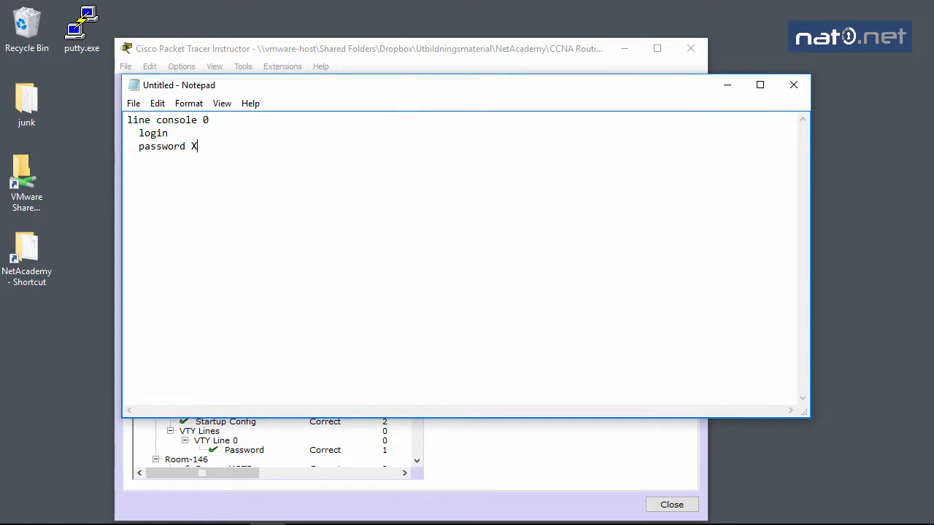
pyautogui.write('XXXXX')
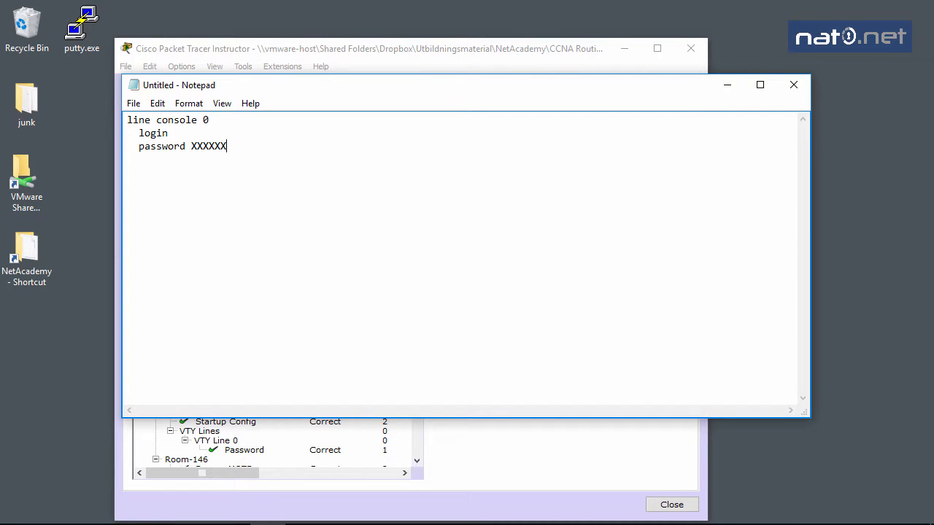
# Add the 'line vty 0 4' block with password XXXXXX
pyautogui.write('li')
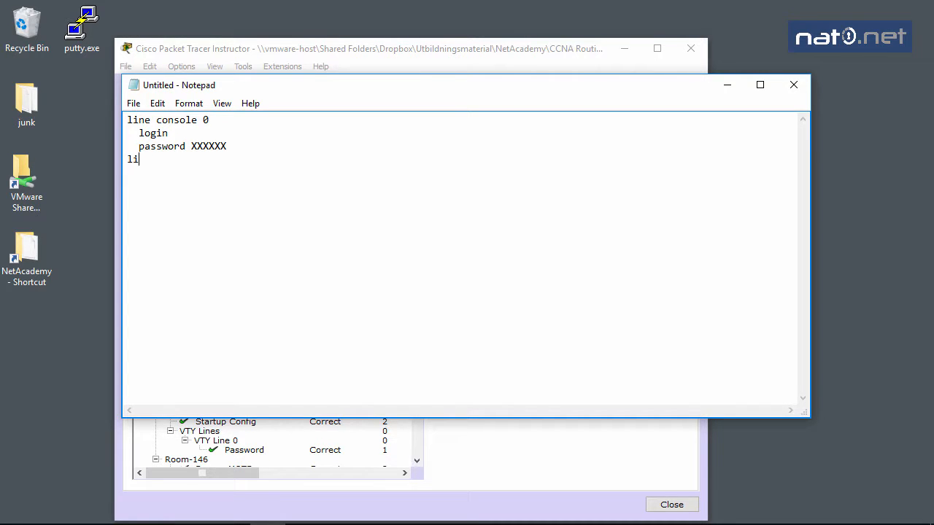
pyautogui.write('ne vty 0')
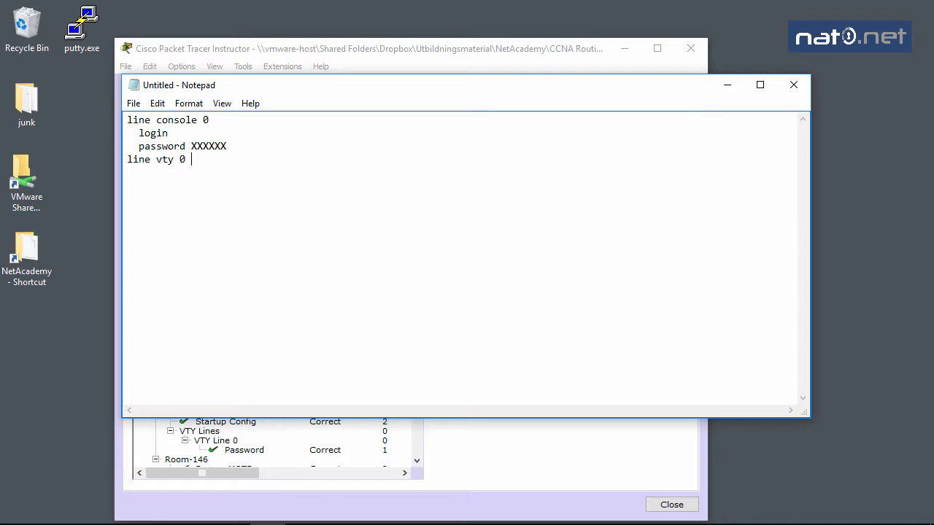
pyautogui.write('4')
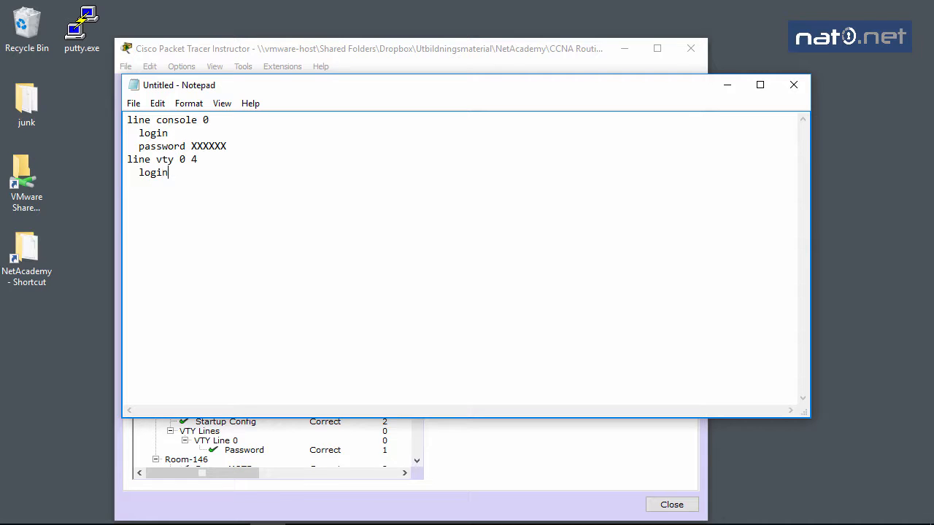
pyautogui.write('pass')
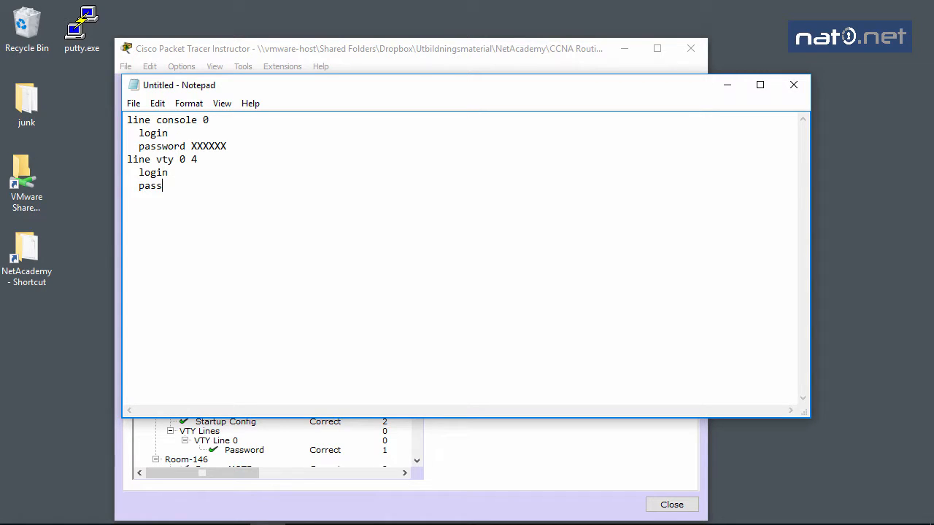
pyautogui.write('word')
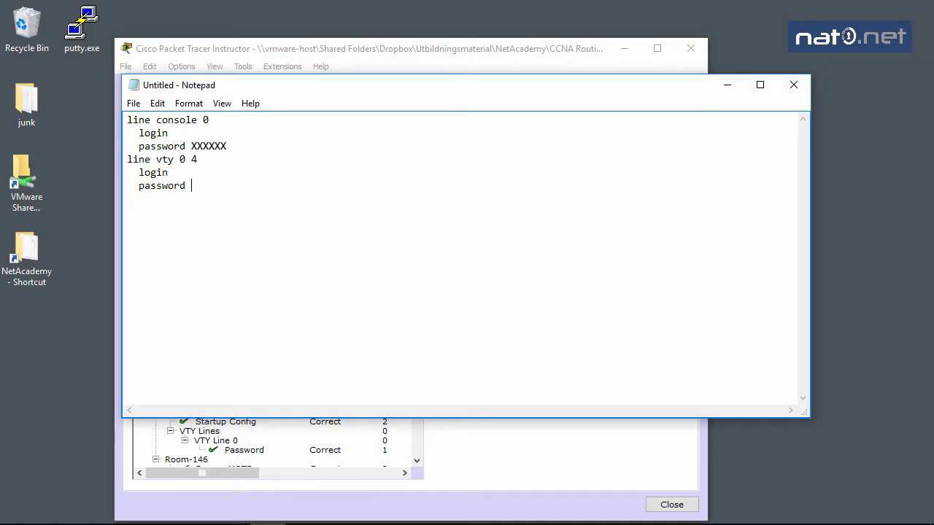
pyautogui.write('XXXXX')
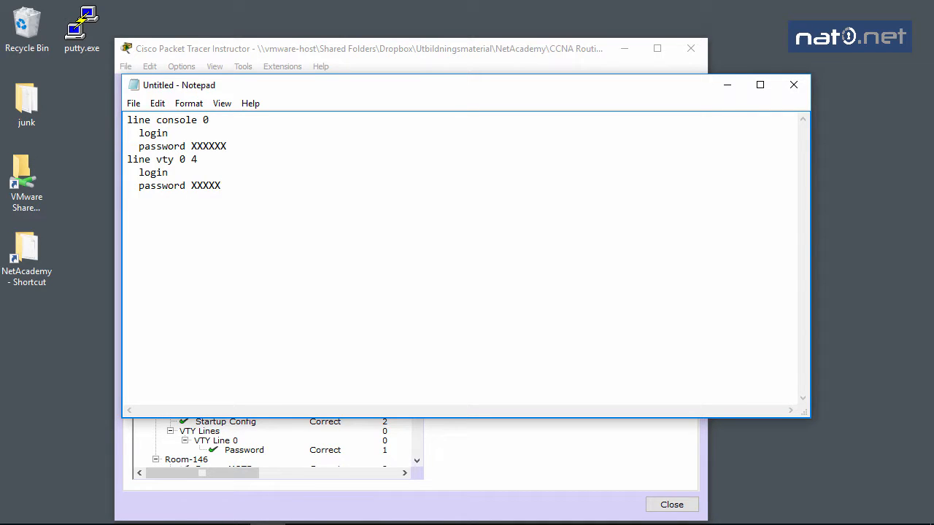
pyautogui.write('X')
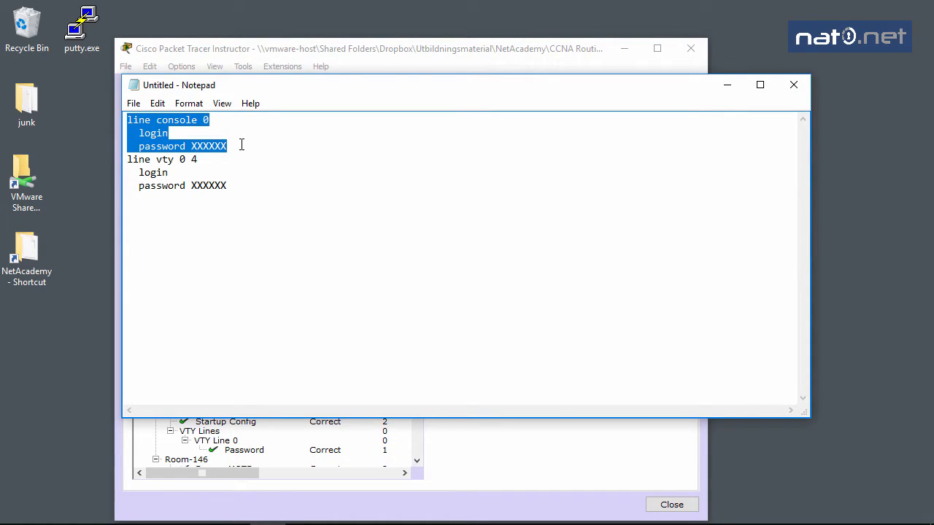
pyautogui.moveTo(349, 57)
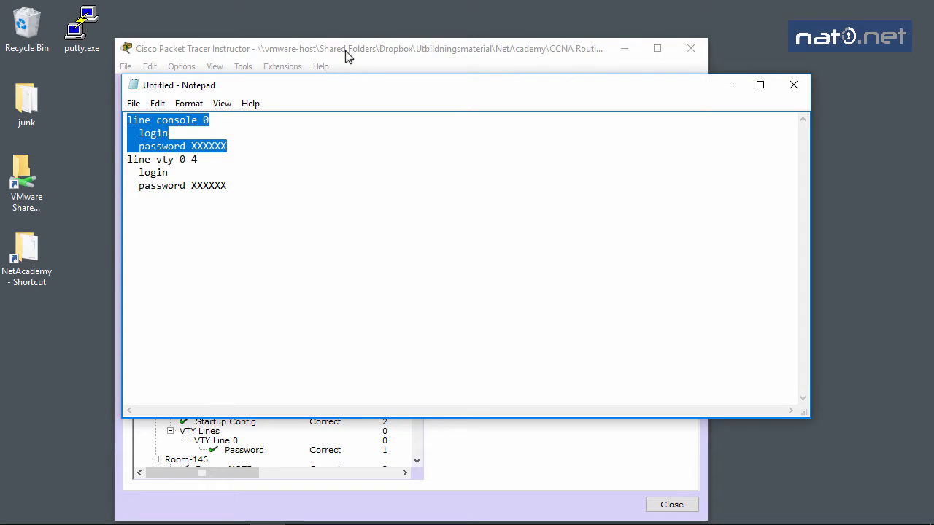
pyautogui.moveTo(589, 353)
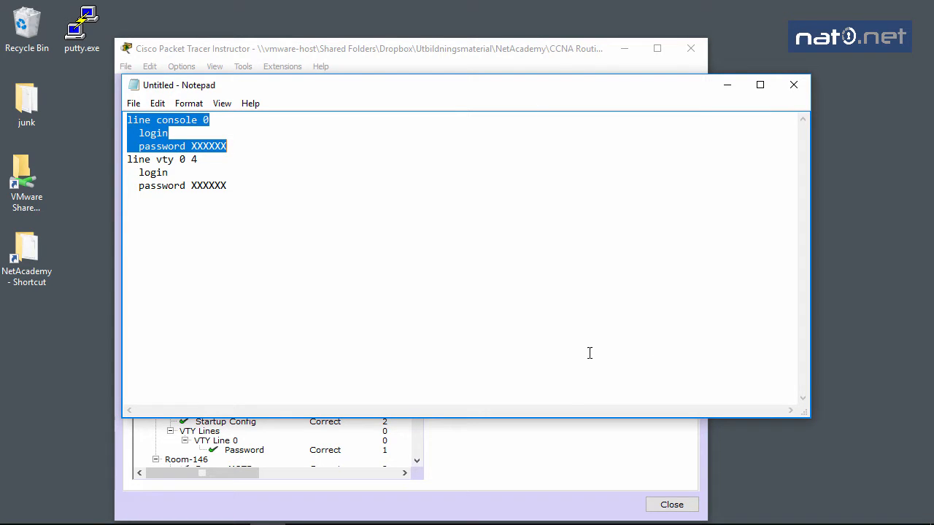